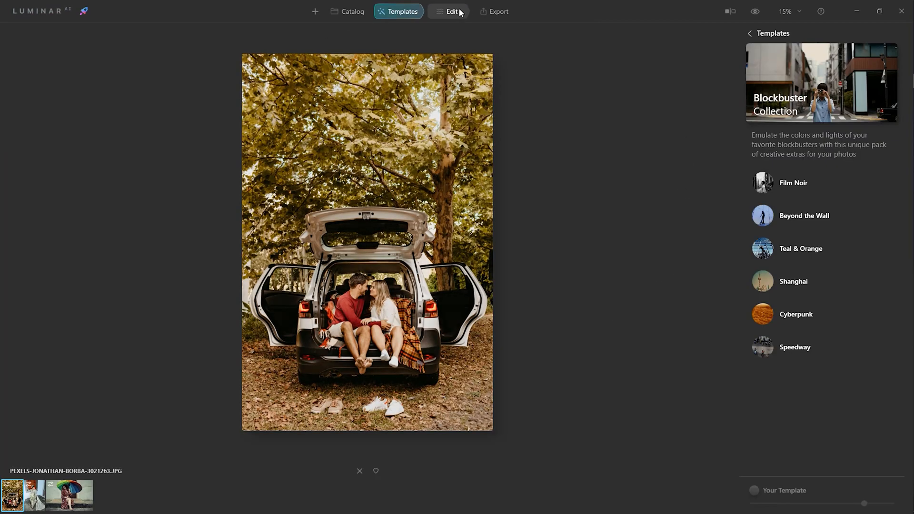
Leave the car photo's editing tools and return to the Single Image Edits catalog
{"action": "left_click", "coordinate": [452, 12]}
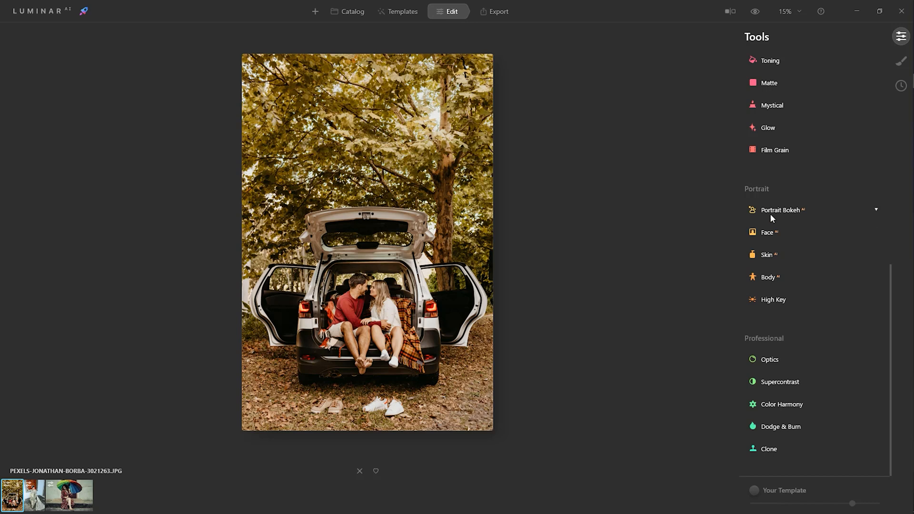
{"action": "mouse_move", "coordinate": [786, 220]}
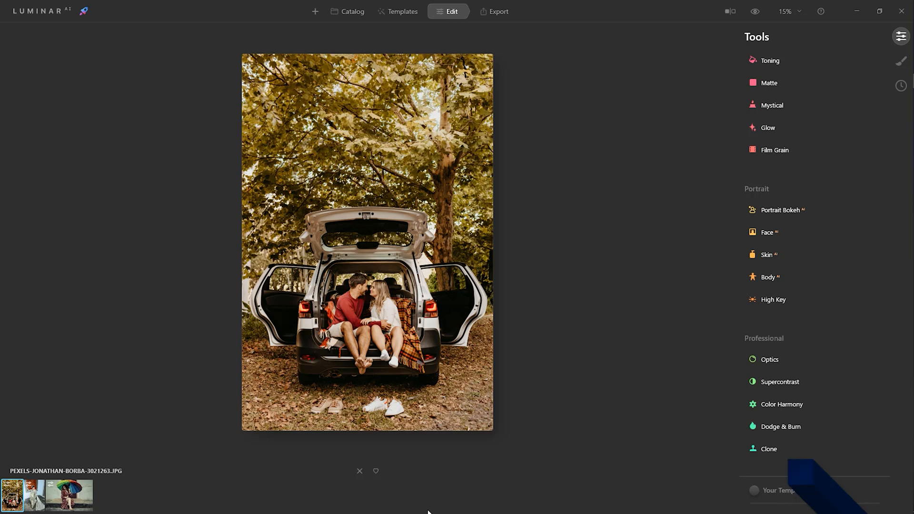
{"action": "left_click", "coordinate": [346, 12]}
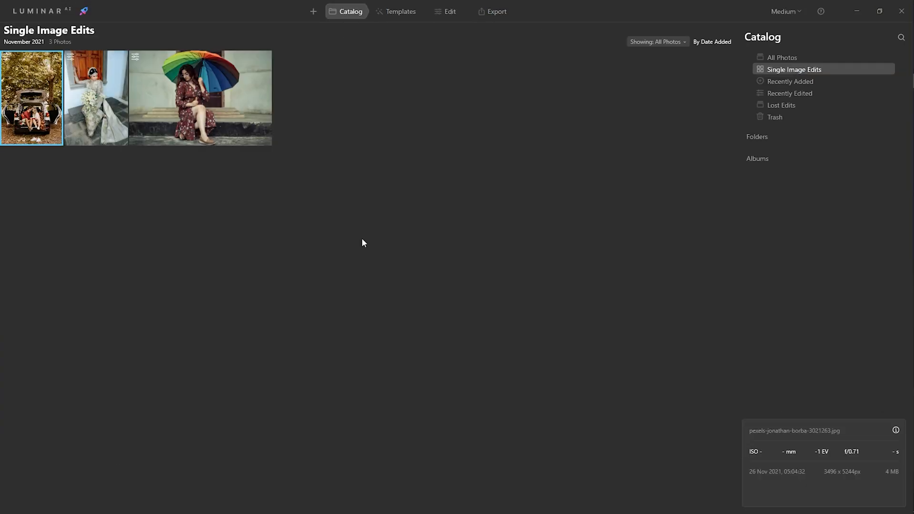
{"action": "mouse_move", "coordinate": [253, 215]}
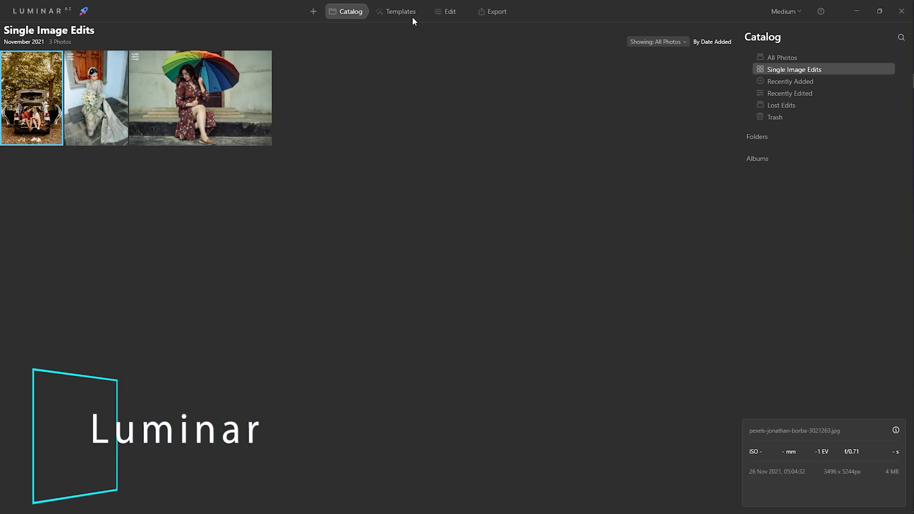
Browse the template collections and enter the Closeups collection for the car photo
{"action": "left_click", "coordinate": [400, 12]}
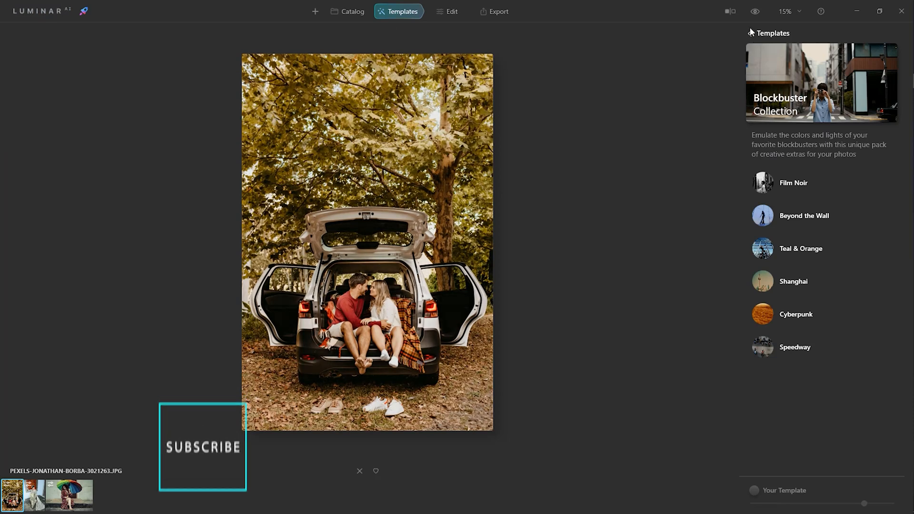
{"action": "scroll", "scroll_direction": "down", "scroll_amount": 3}
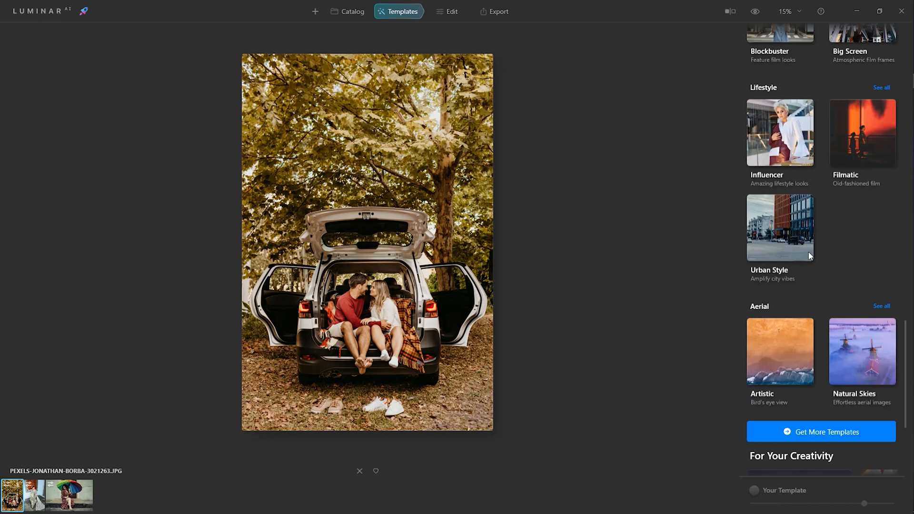
{"action": "scroll", "scroll_direction": "down", "scroll_amount": 3}
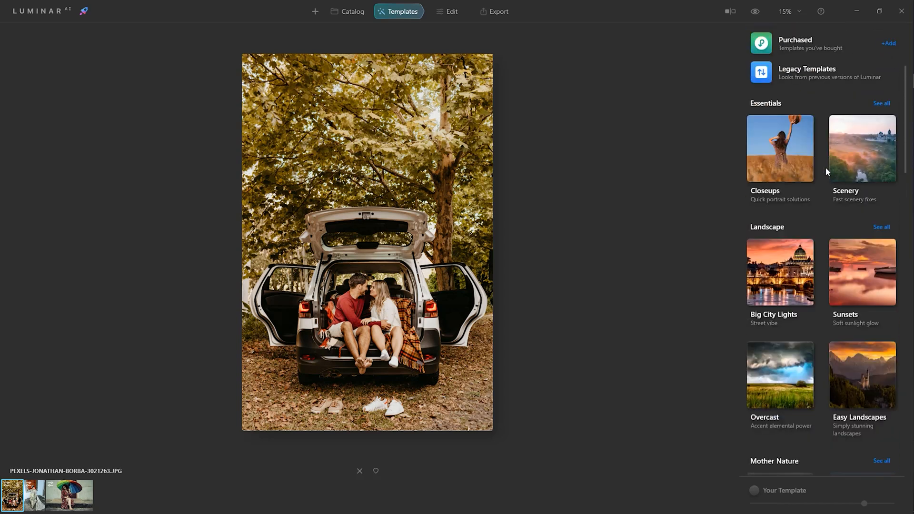
{"action": "mouse_move", "coordinate": [791, 175]}
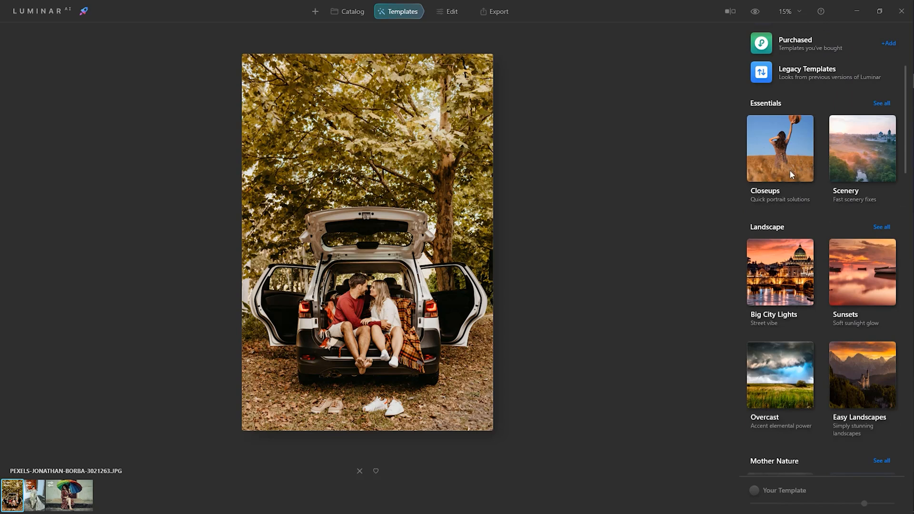
{"action": "left_click", "coordinate": [778, 148]}
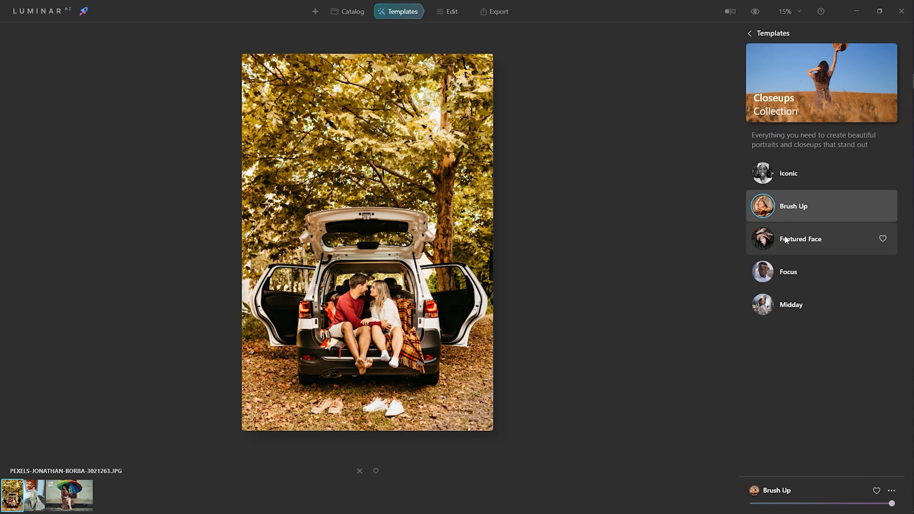
Try Featured Face, then settle on the Midday template for the car-trunk photo
{"action": "left_click", "coordinate": [799, 239]}
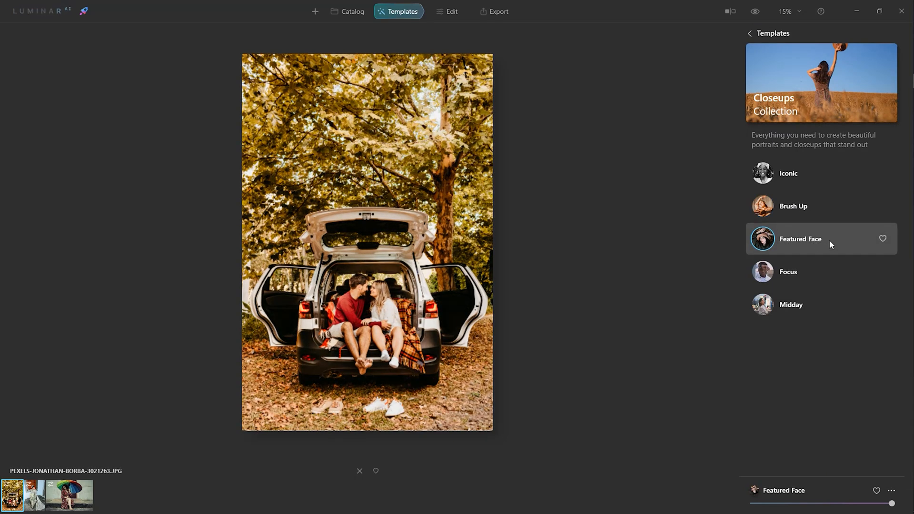
{"action": "left_click", "coordinate": [803, 305]}
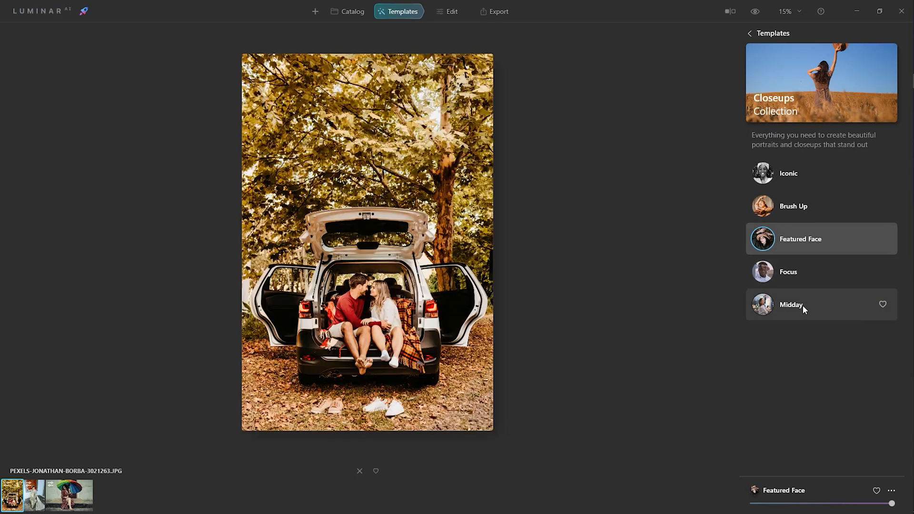
{"action": "left_click", "coordinate": [791, 304]}
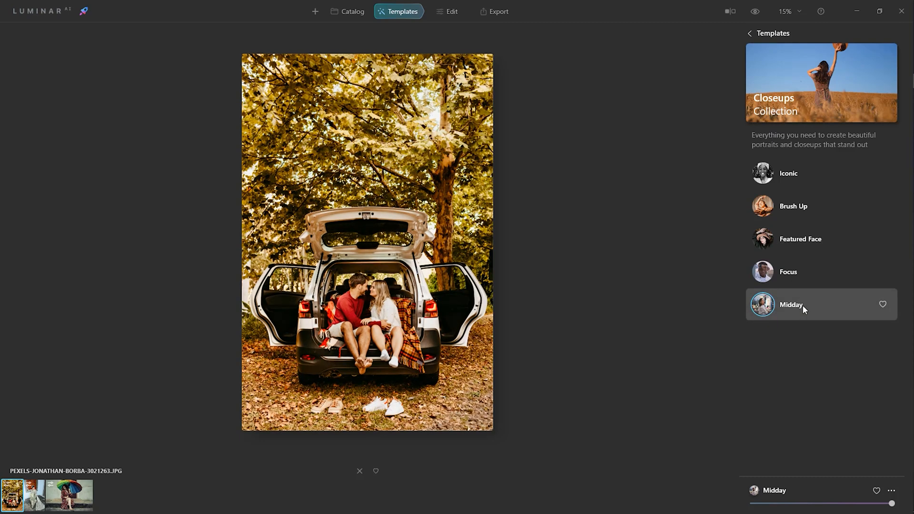
{"action": "left_click", "coordinate": [451, 11]}
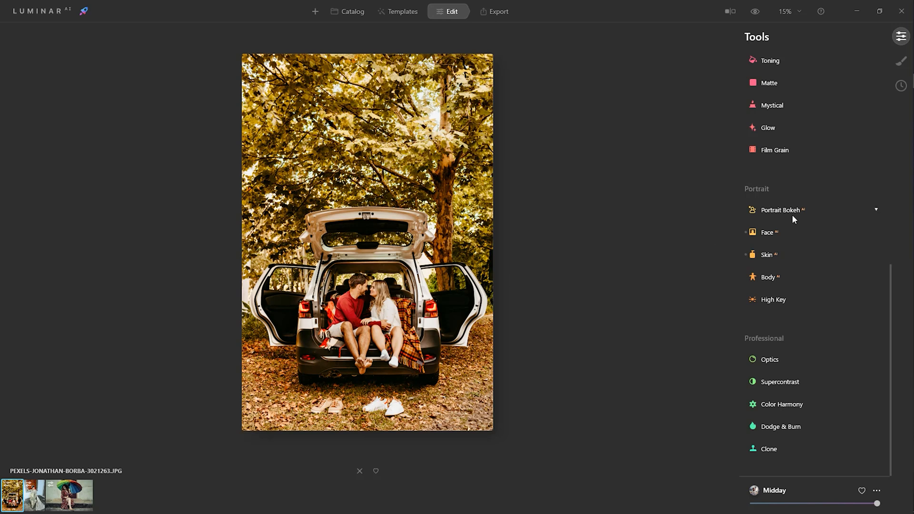
Start blurring the car photo's background with Portrait Bokeh at amount 50
{"action": "left_click", "coordinate": [779, 210]}
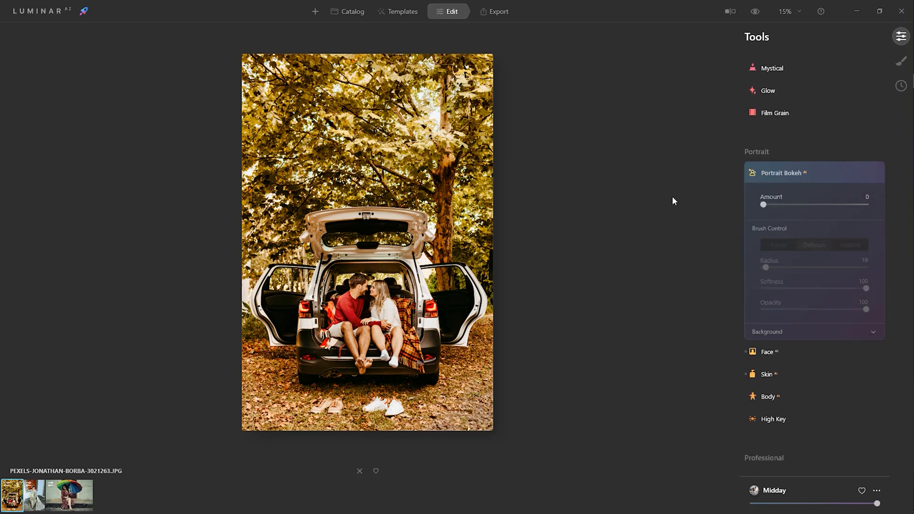
{"action": "left_click_drag", "start_coordinate": [762, 204], "coordinate": [811, 204]}
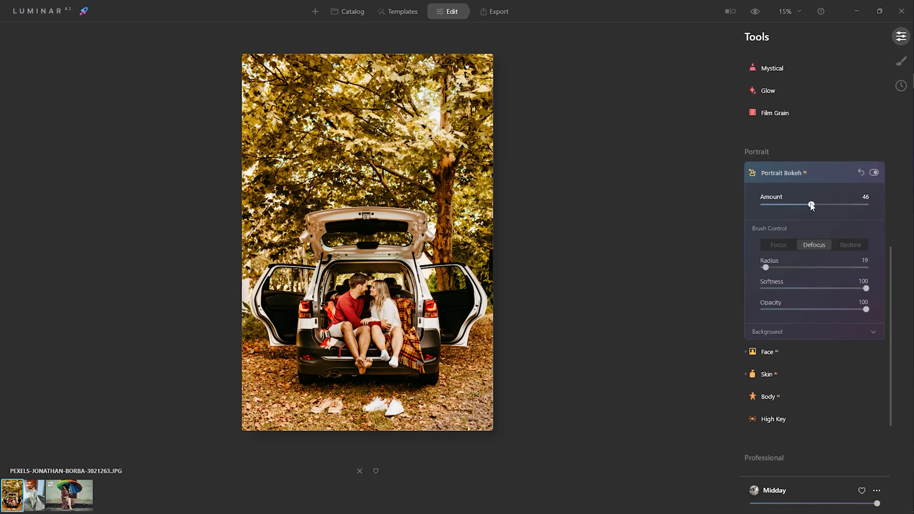
{"action": "left_click_drag", "start_coordinate": [811, 204], "coordinate": [815, 204]}
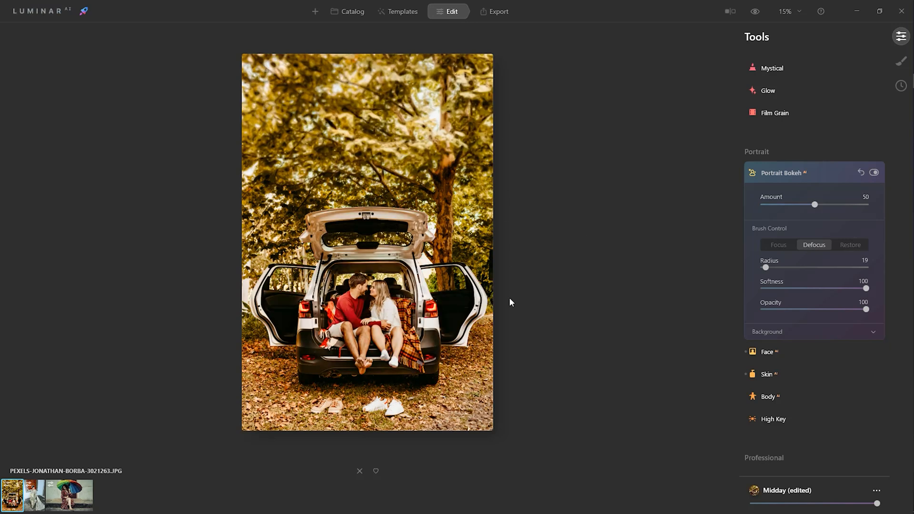
{"action": "mouse_move", "coordinate": [679, 168]}
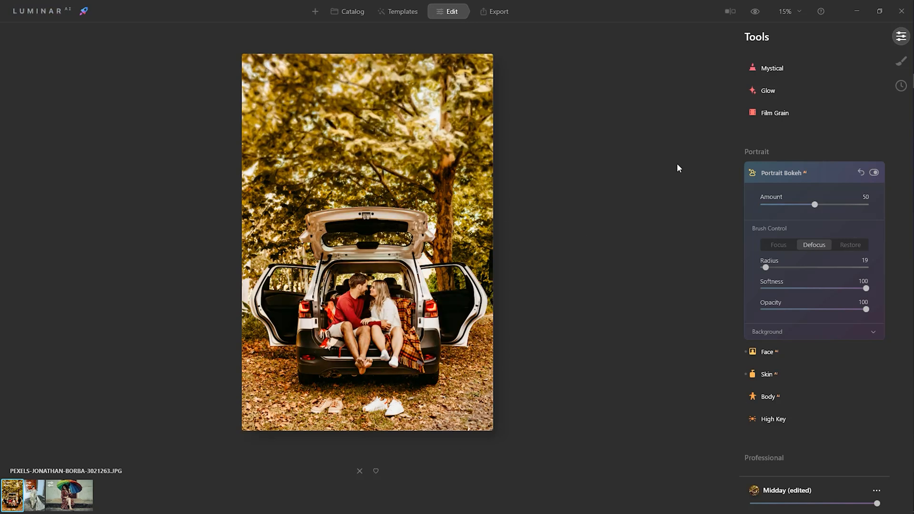
Raise the Portrait Bokeh amount to 80 for a stronger background blur
{"action": "left_click", "coordinate": [872, 173]}
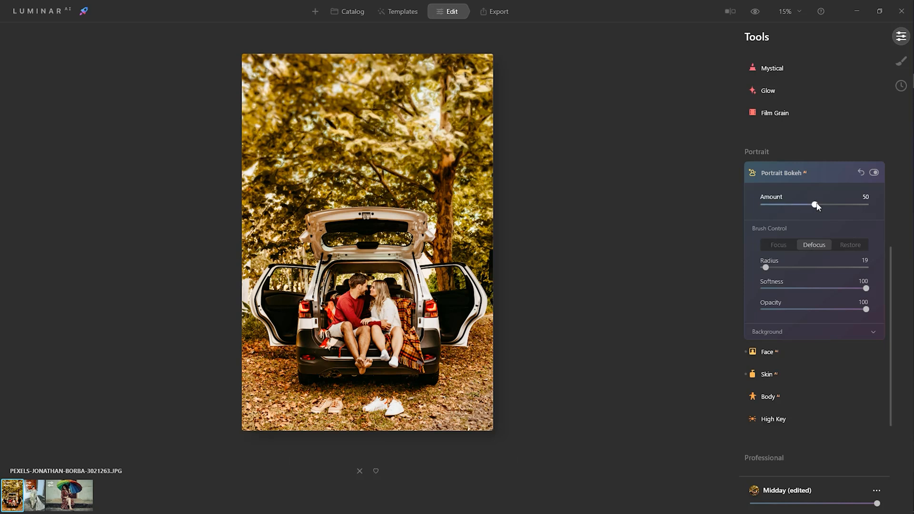
{"action": "left_click_drag", "start_coordinate": [816, 205], "coordinate": [842, 205]}
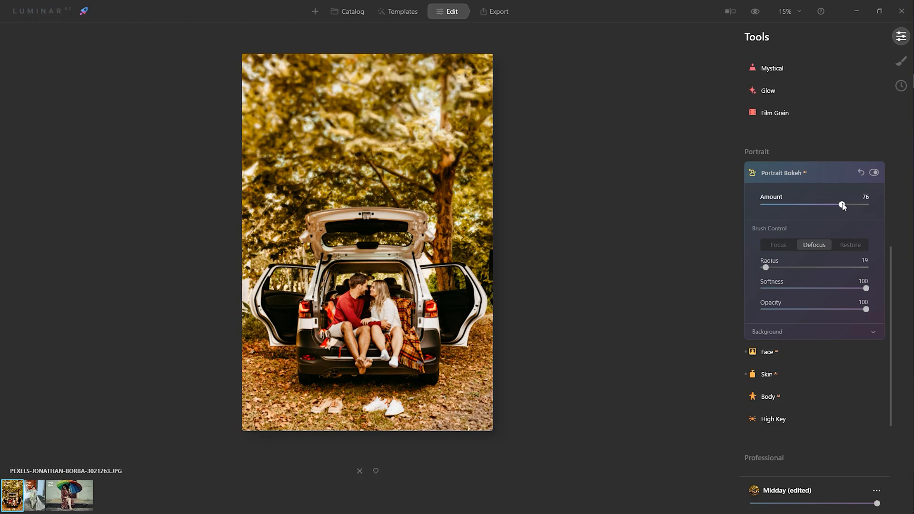
{"action": "left_click_drag", "start_coordinate": [841, 206], "coordinate": [846, 205]}
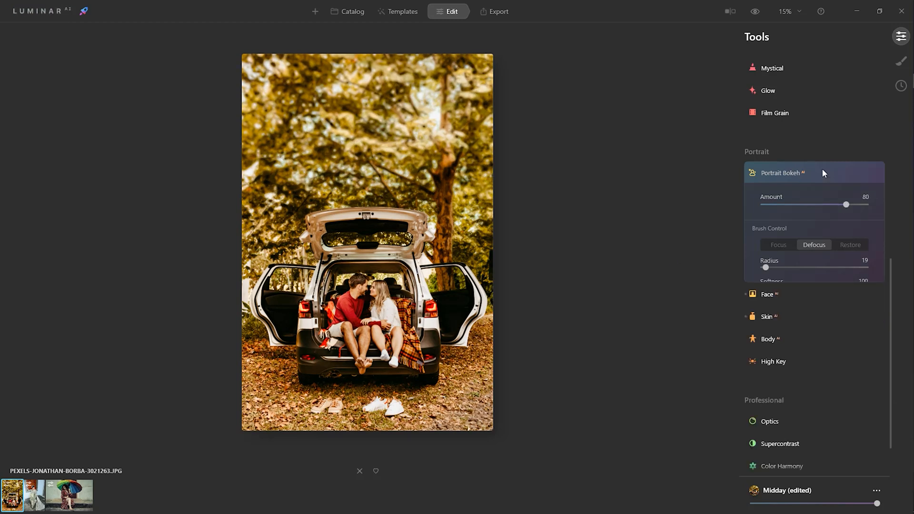
{"action": "left_click", "coordinate": [729, 12]}
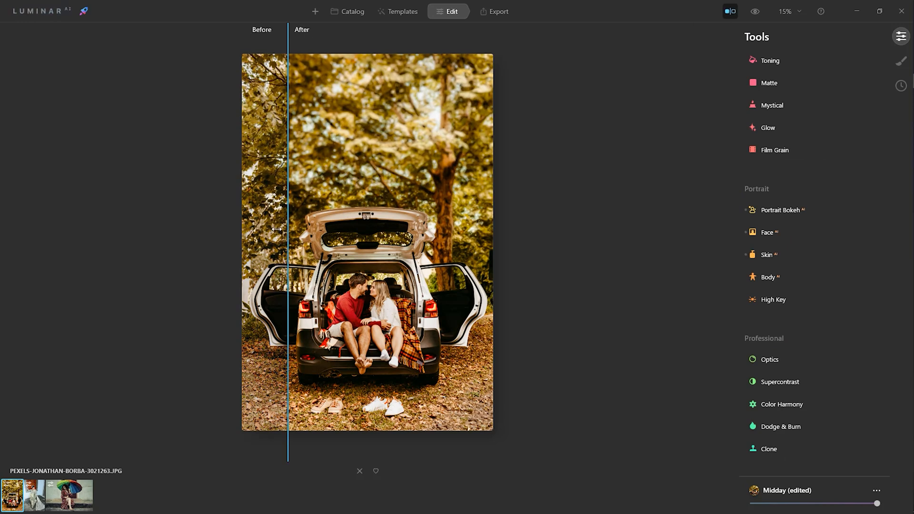
{"action": "left_click_drag", "start_coordinate": [287, 229], "coordinate": [439, 229]}
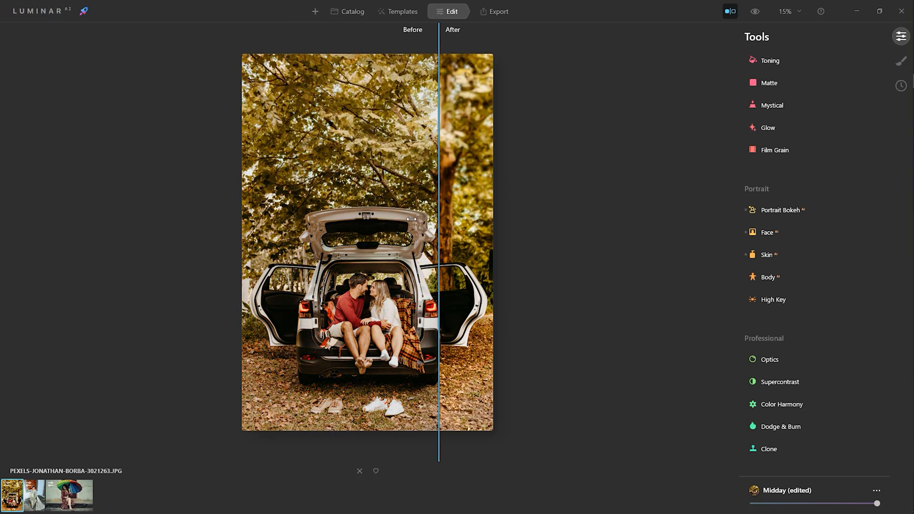
{"action": "left_click_drag", "start_coordinate": [438, 239], "coordinate": [295, 239]}
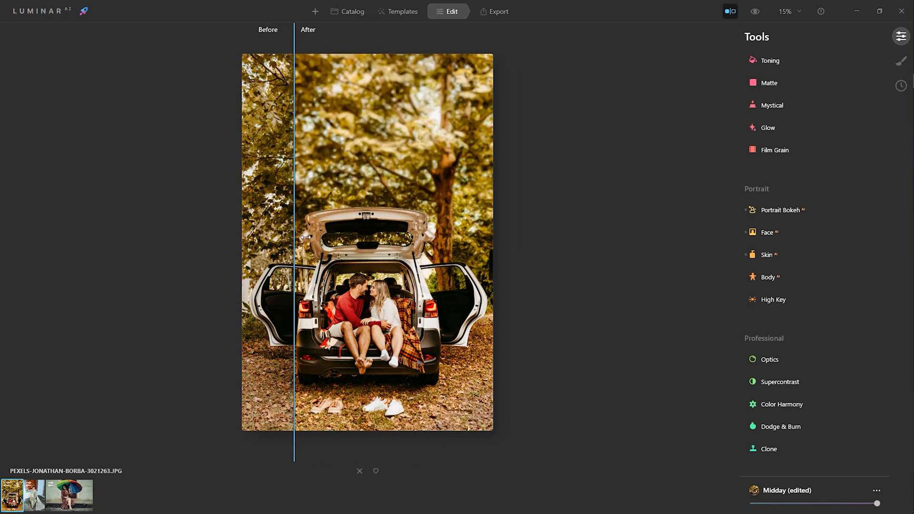
{"action": "left_click_drag", "start_coordinate": [294, 240], "coordinate": [287, 241]}
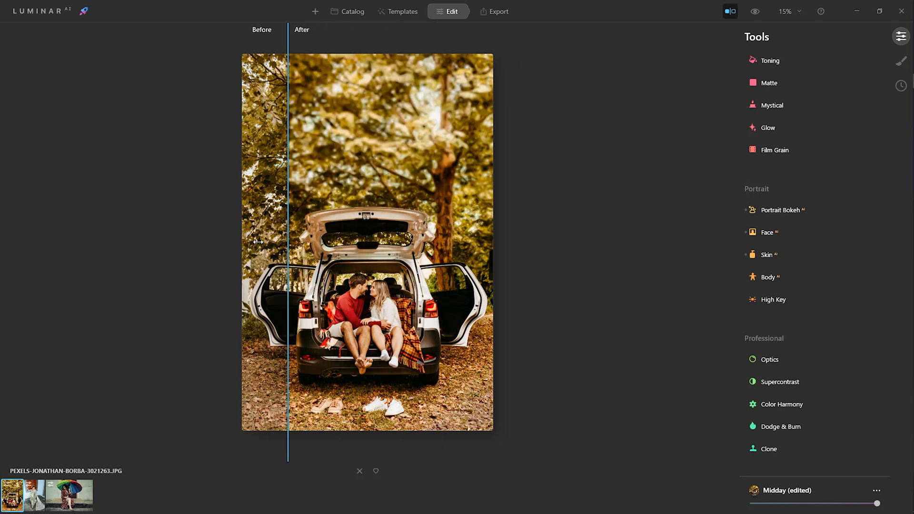
{"action": "left_click", "coordinate": [729, 11]}
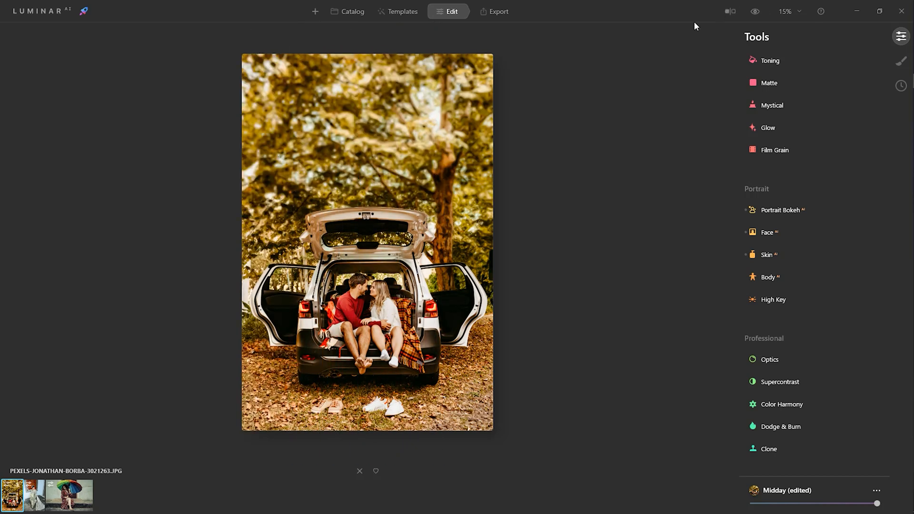
Refine the Portrait Bokeh mask, painting sharpness back over the car and couple
{"action": "left_click", "coordinate": [779, 209]}
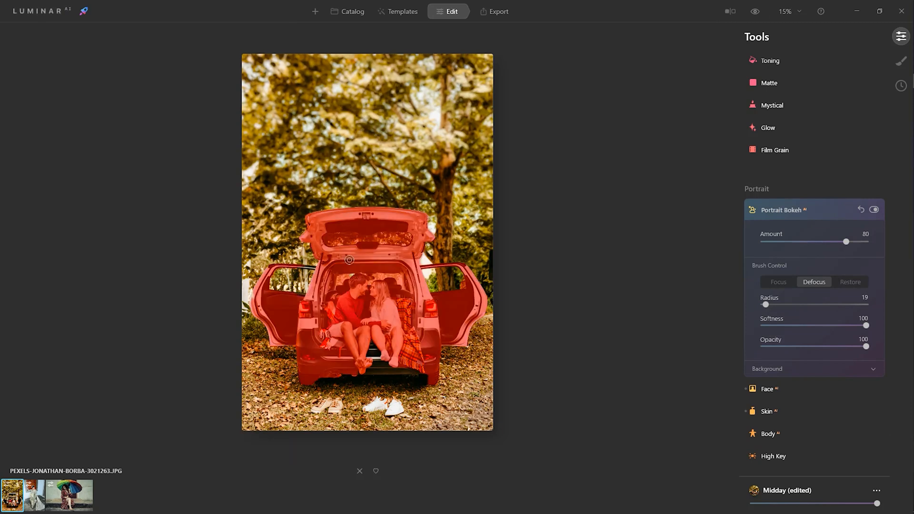
{"action": "mouse_move", "coordinate": [369, 301]}
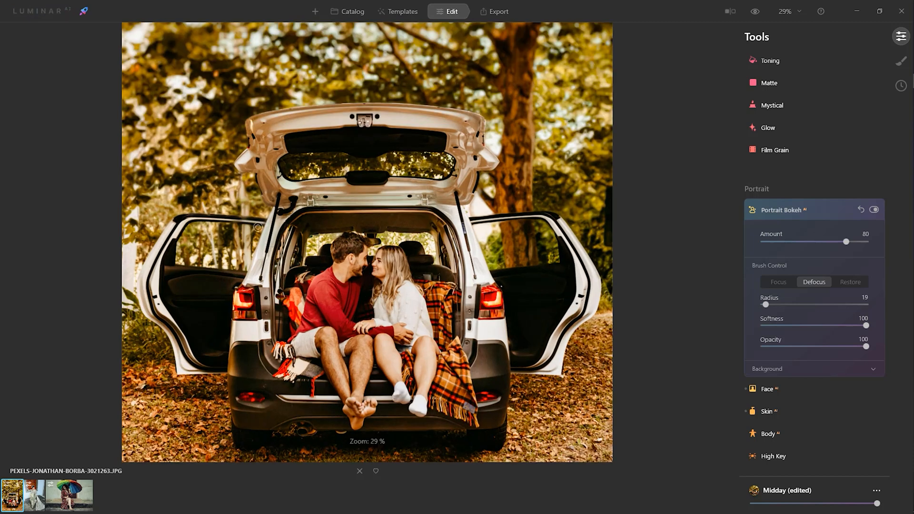
{"action": "left_click", "coordinate": [779, 282]}
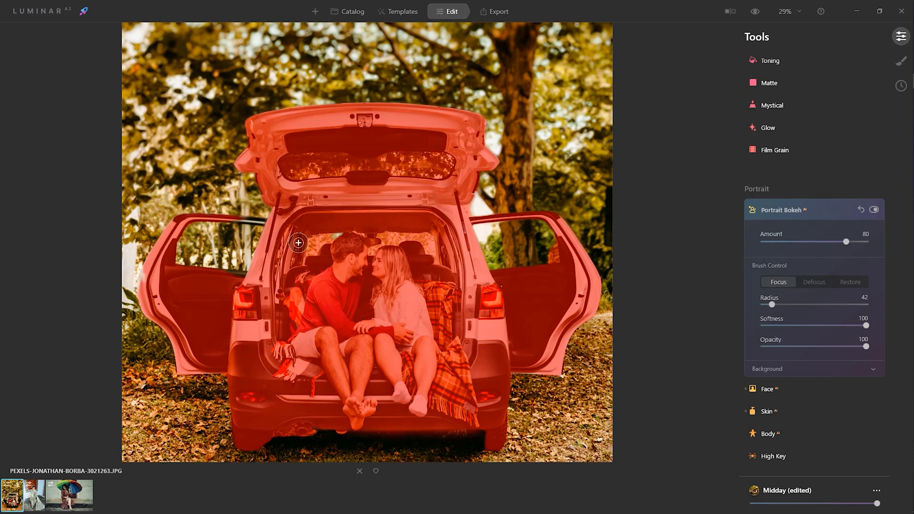
{"action": "left_click_drag", "start_coordinate": [772, 304], "coordinate": [762, 304]}
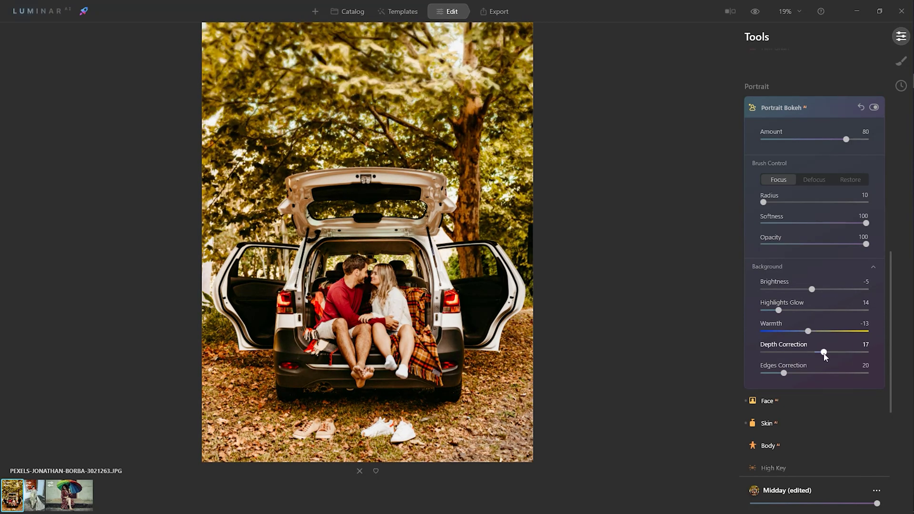
Pull the background Depth Correction down to -59 for a softer blur
{"action": "left_click_drag", "start_coordinate": [823, 352], "coordinate": [783, 352]}
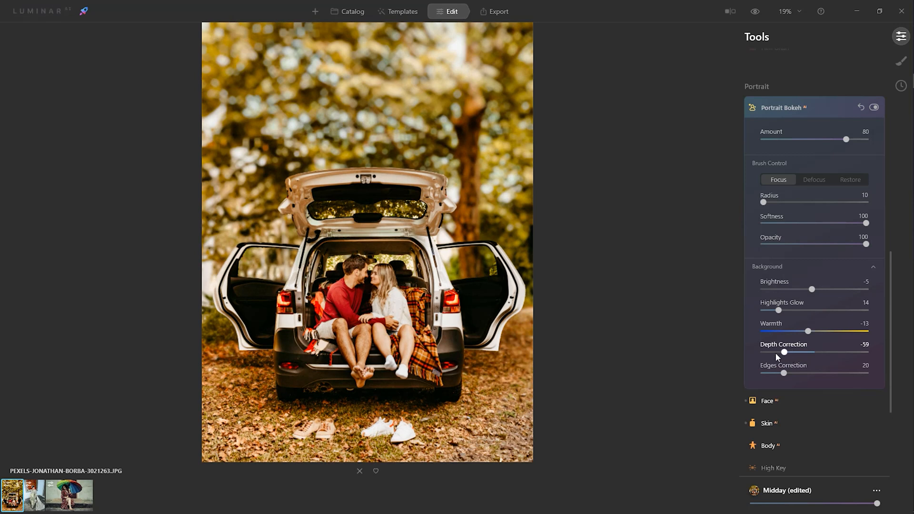
{"action": "left_click_drag", "start_coordinate": [783, 352], "coordinate": [768, 352]}
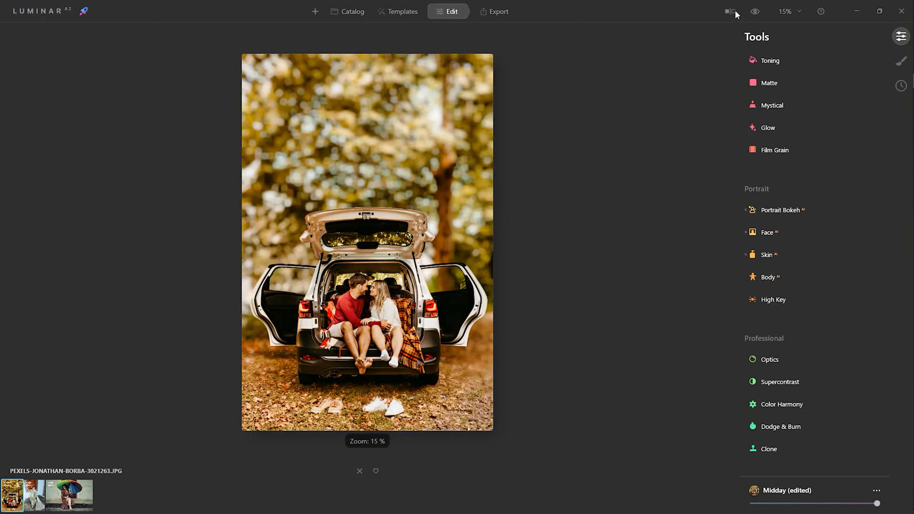
Compare before and after, dragging the divider to reveal most of the original photo
{"action": "left_click", "coordinate": [729, 11]}
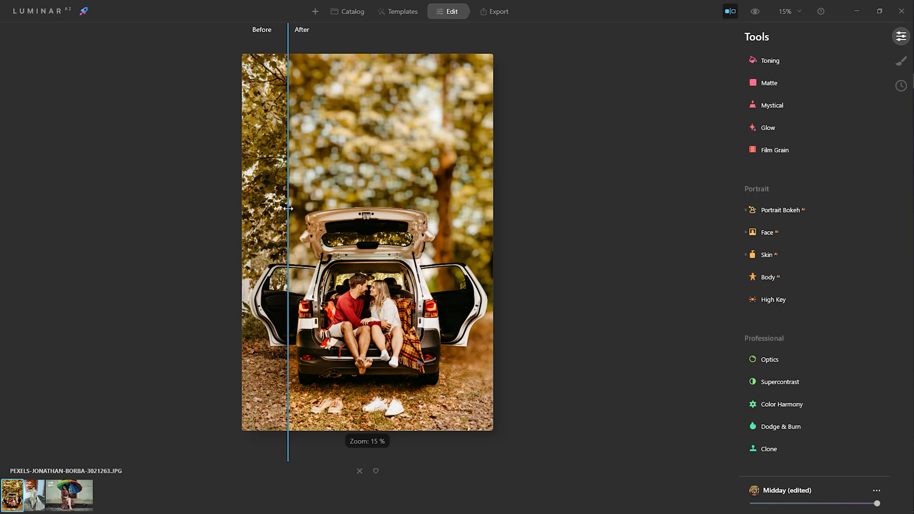
{"action": "left_click_drag", "start_coordinate": [287, 208], "coordinate": [341, 214]}
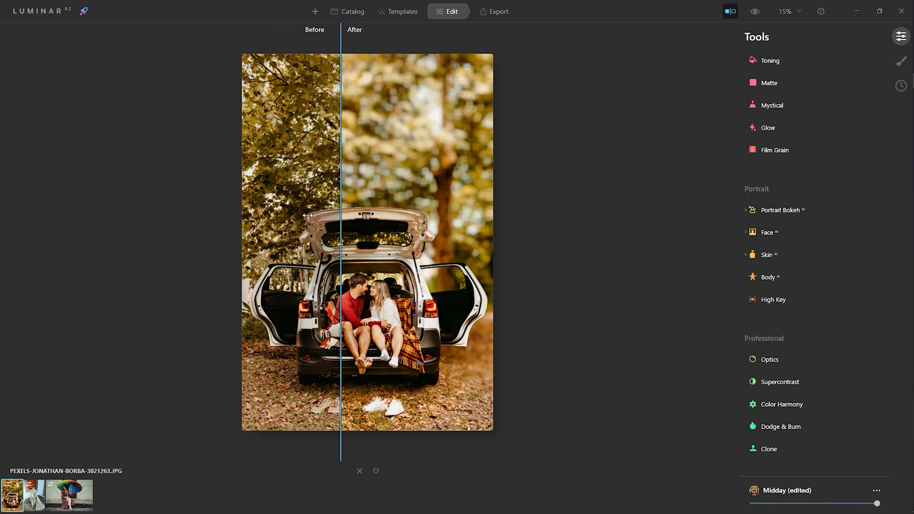
{"action": "left_click_drag", "start_coordinate": [341, 214], "coordinate": [319, 214]}
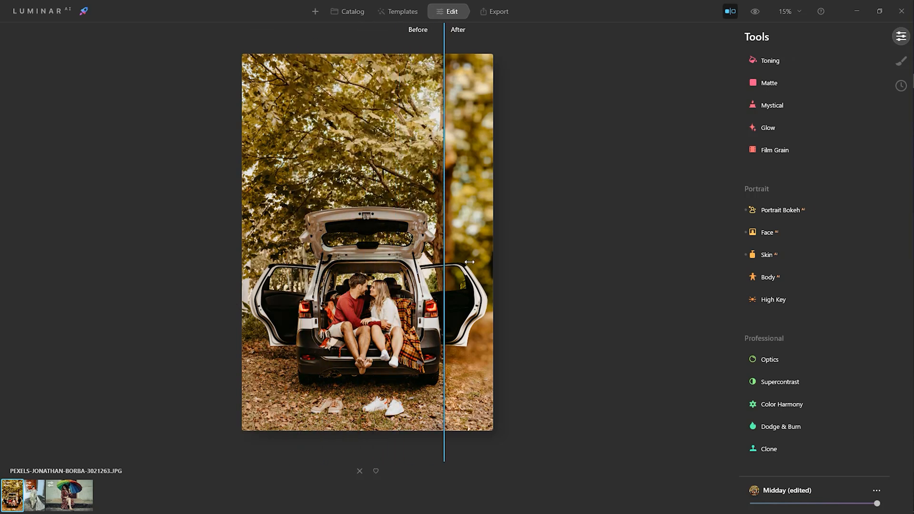
{"action": "left_click_drag", "start_coordinate": [444, 260], "coordinate": [286, 261]}
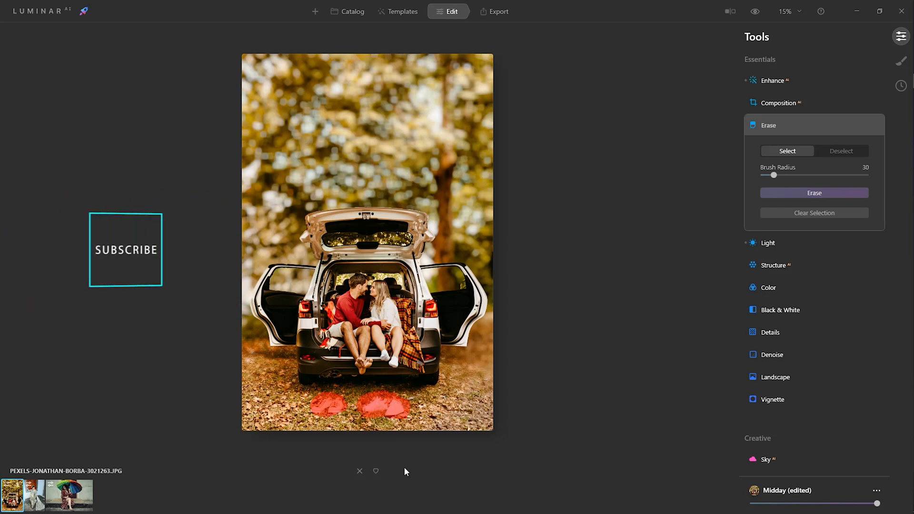
Run another before-and-after comparison of the blurred photo, then leave compare view
{"action": "left_click", "coordinate": [814, 192]}
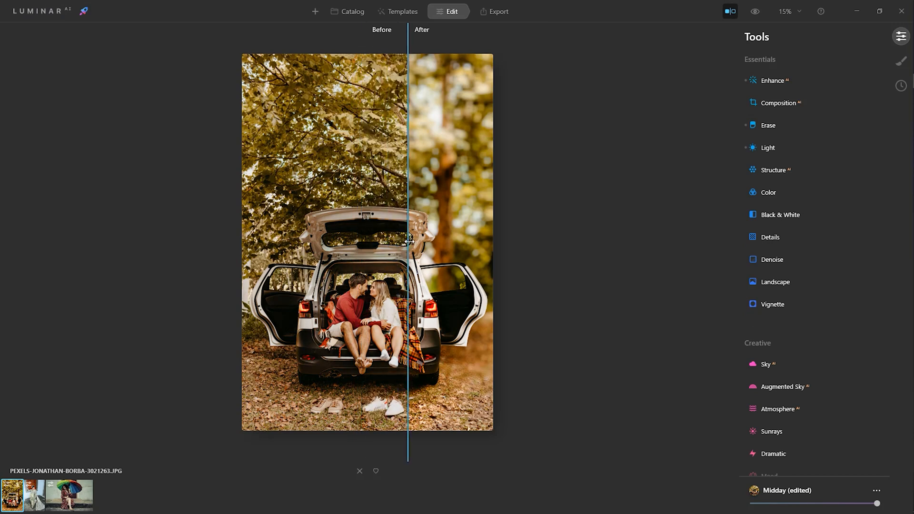
{"action": "left_click_drag", "start_coordinate": [408, 238], "coordinate": [324, 238]}
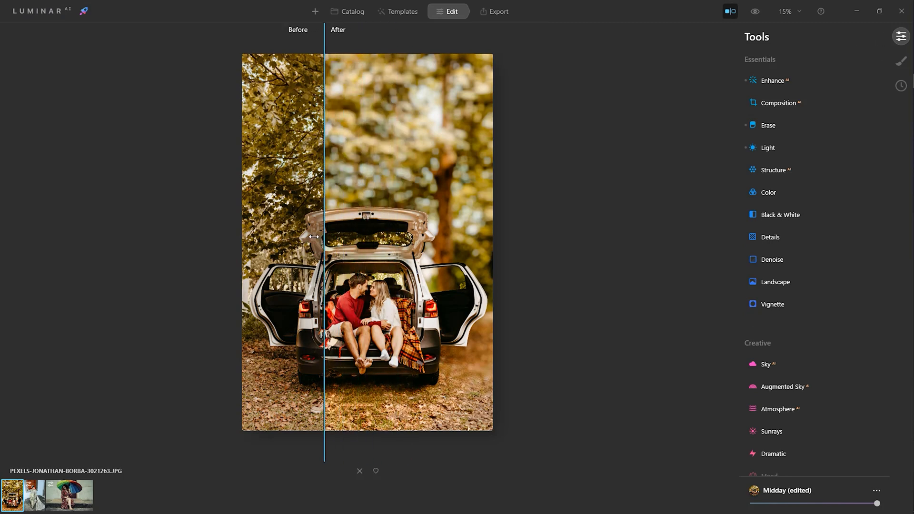
{"action": "left_click", "coordinate": [726, 11]}
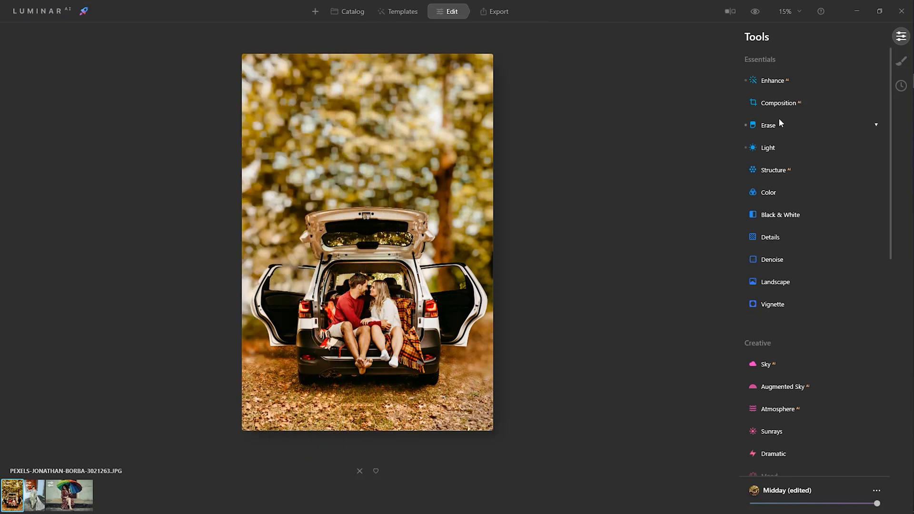
Enter and exit the Erase tool without removing the shoes
{"action": "left_click", "coordinate": [767, 126]}
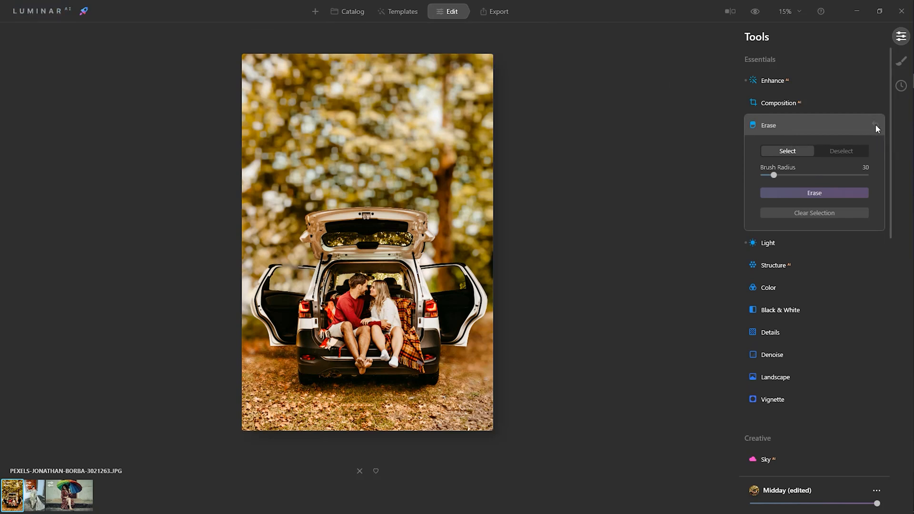
{"action": "left_click", "coordinate": [875, 127]}
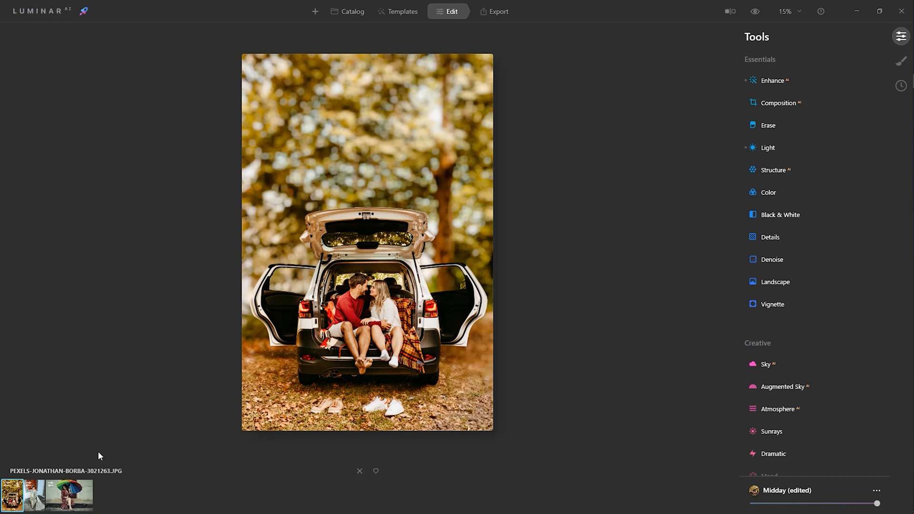
Switch to the woman-with-umbrella photo and browse its template collections down to Cinematic
{"action": "left_click", "coordinate": [65, 494]}
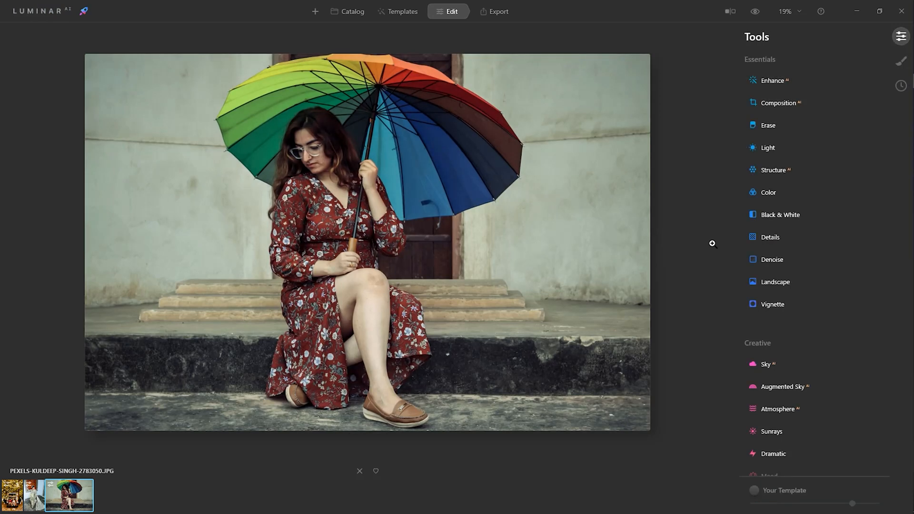
{"action": "left_click", "coordinate": [399, 11]}
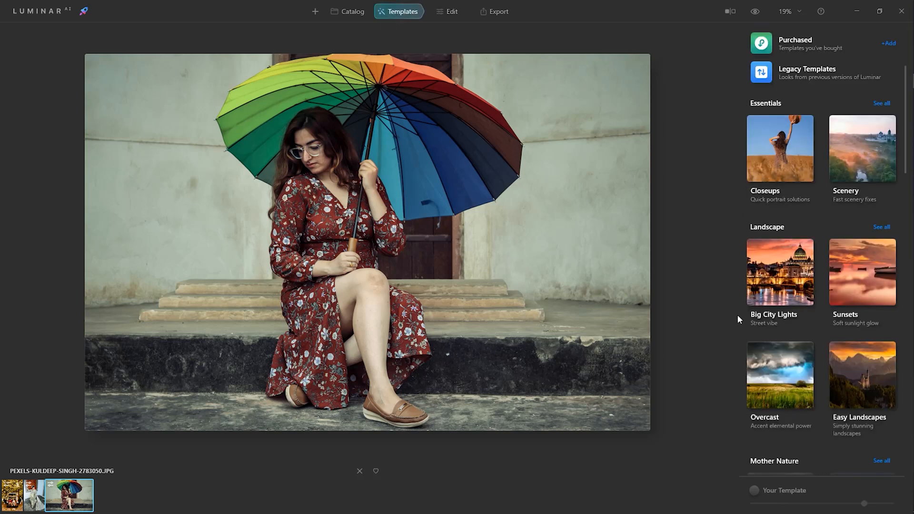
{"action": "scroll", "scroll_direction": "down", "scroll_amount": 3}
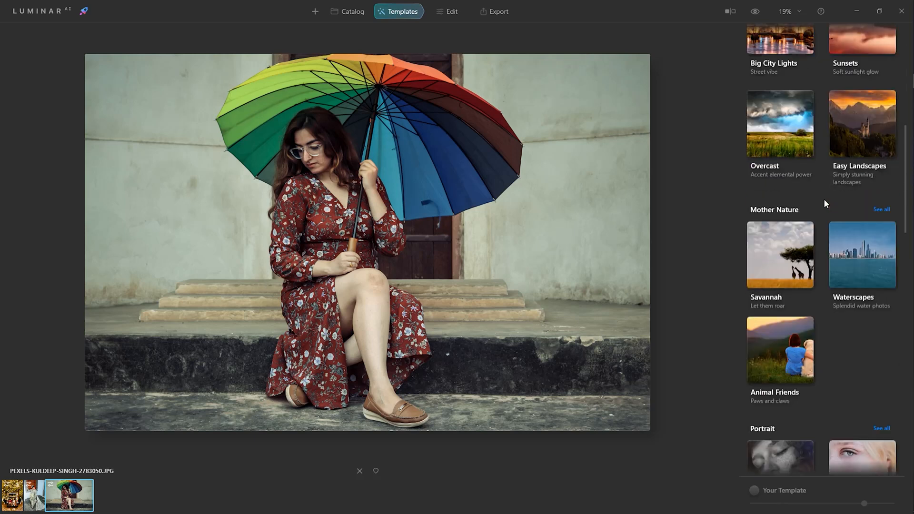
{"action": "scroll", "scroll_direction": "down", "scroll_amount": 3}
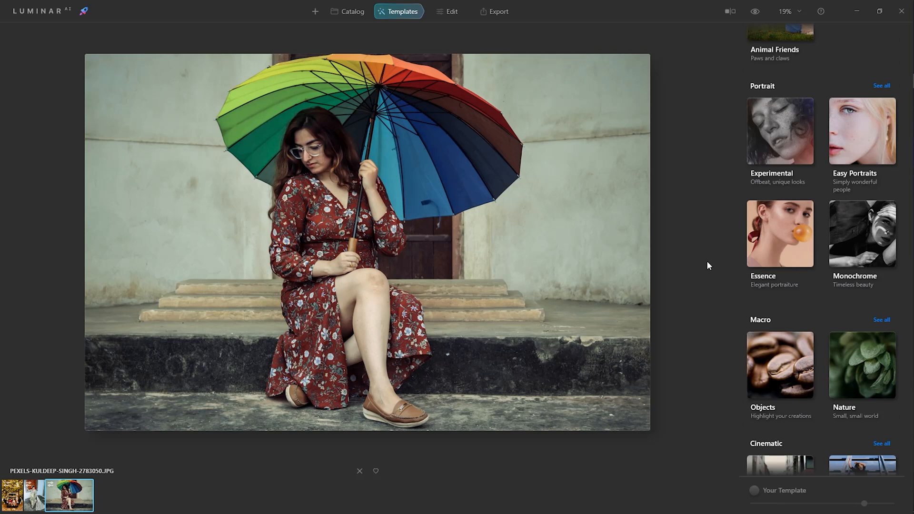
{"action": "scroll", "scroll_direction": "down", "scroll_amount": 3}
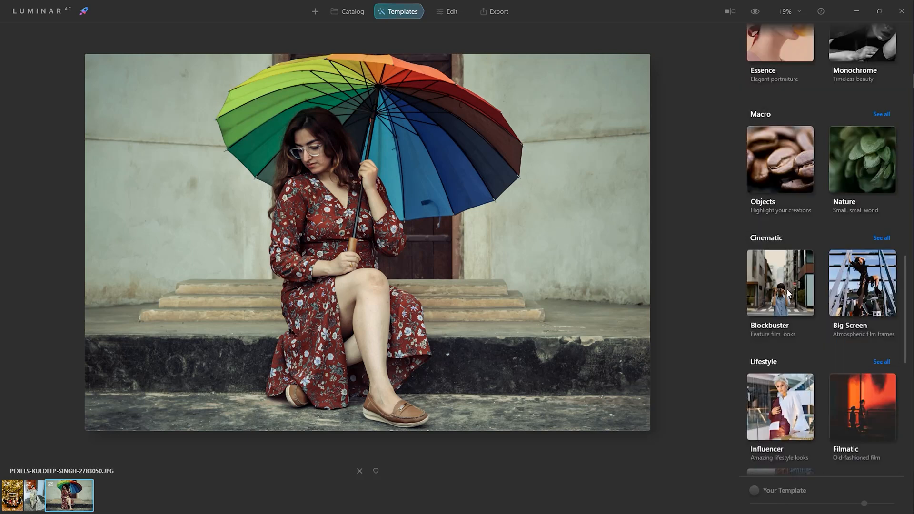
In Blockbuster, try Teal & Orange, Speedway and Cyberpunk, settling on Teal & Orange
{"action": "left_click", "coordinate": [779, 283]}
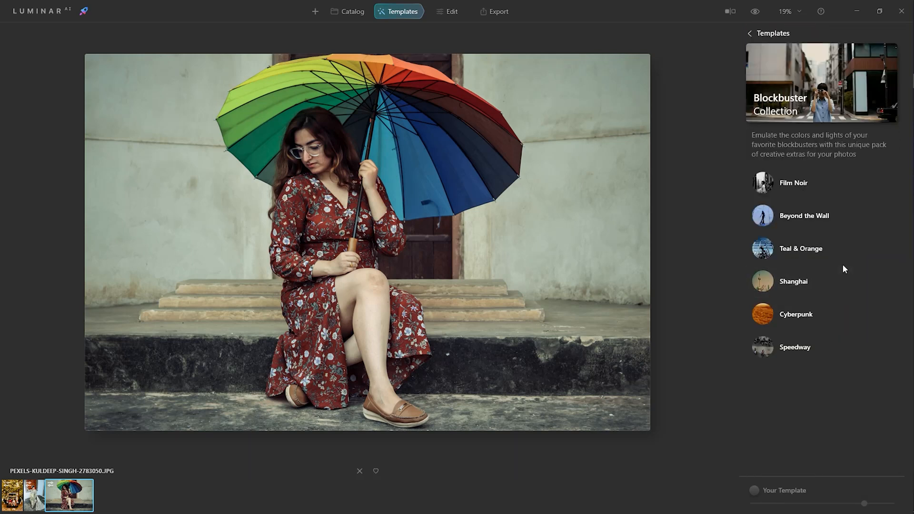
{"action": "mouse_move", "coordinate": [819, 347]}
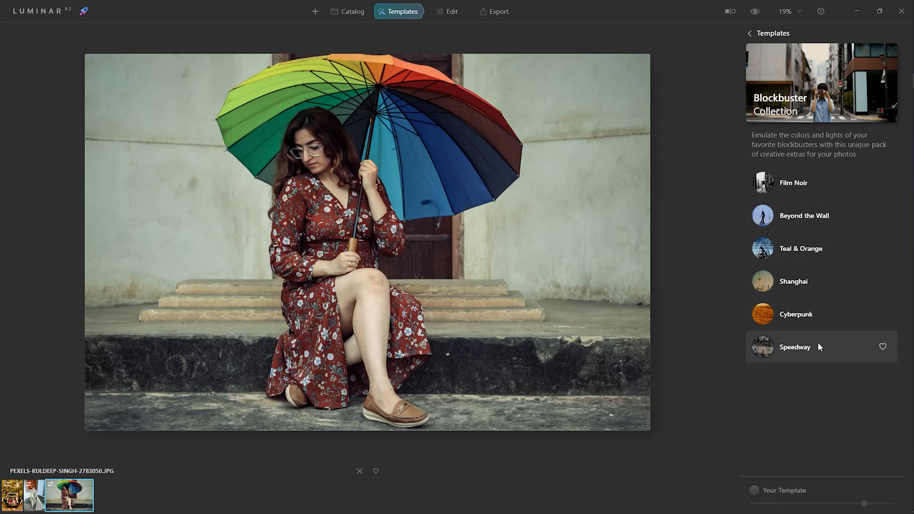
{"action": "mouse_move", "coordinate": [813, 353]}
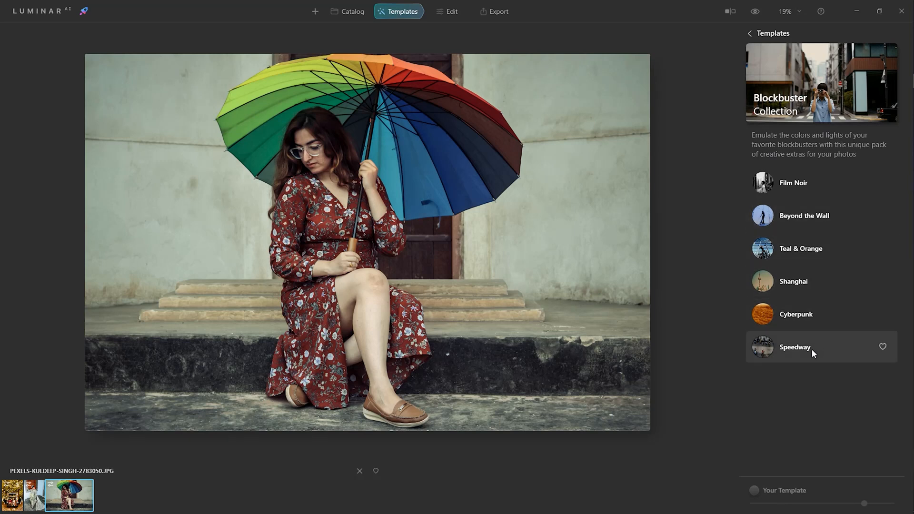
{"action": "left_click", "coordinate": [800, 249]}
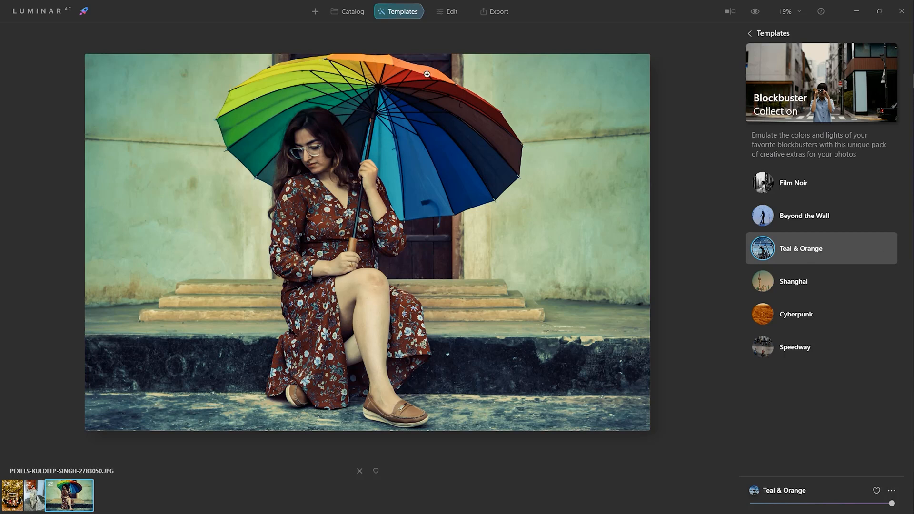
{"action": "mouse_move", "coordinate": [392, 97]}
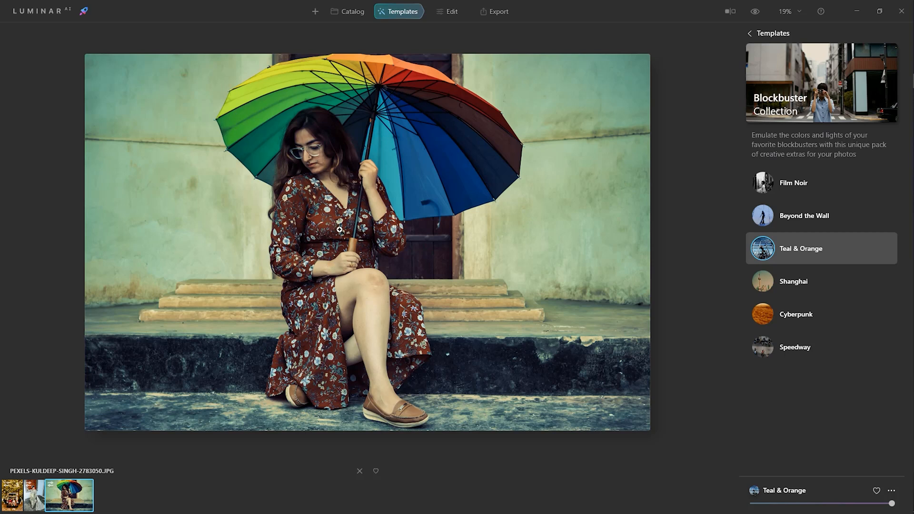
{"action": "mouse_move", "coordinate": [359, 263]}
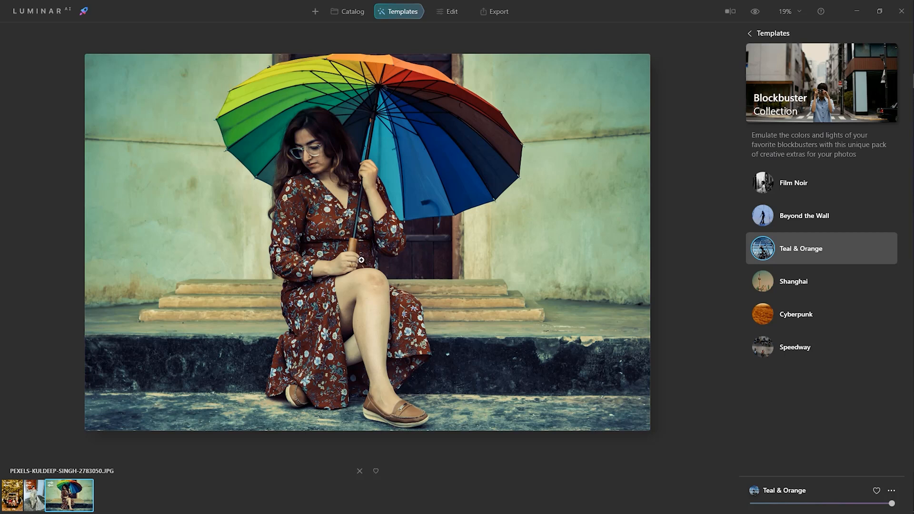
{"action": "mouse_move", "coordinate": [704, 337]}
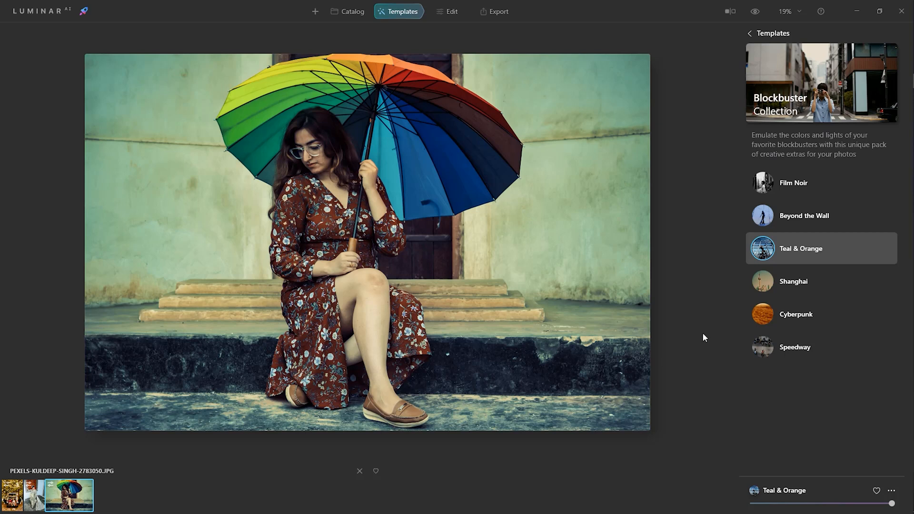
{"action": "left_click", "coordinate": [795, 347]}
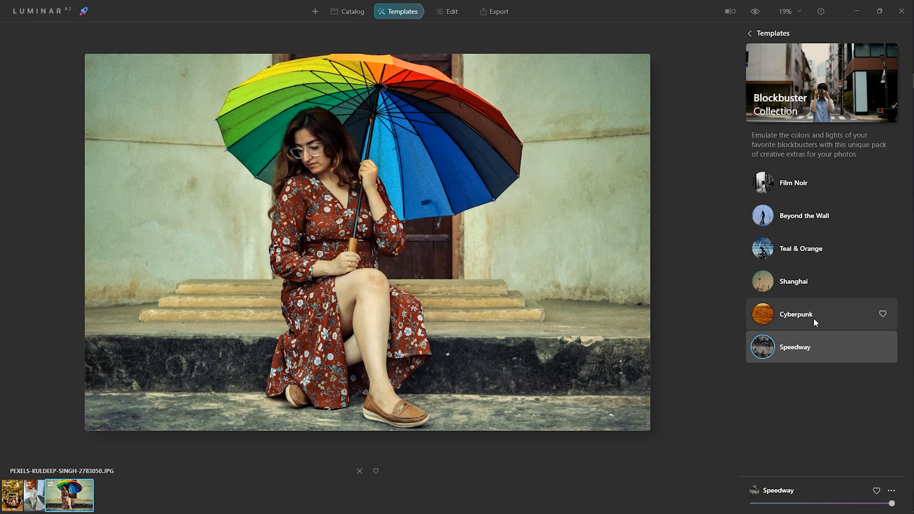
{"action": "left_click", "coordinate": [795, 314]}
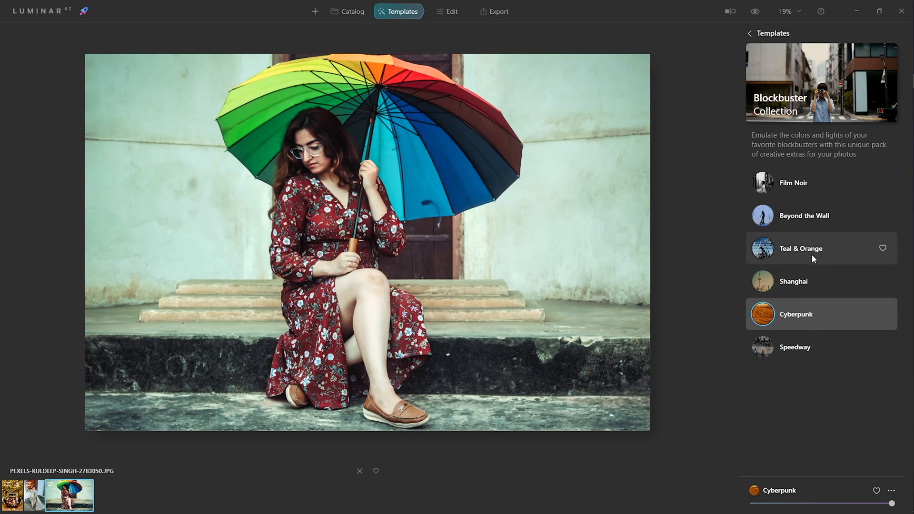
{"action": "left_click", "coordinate": [800, 248]}
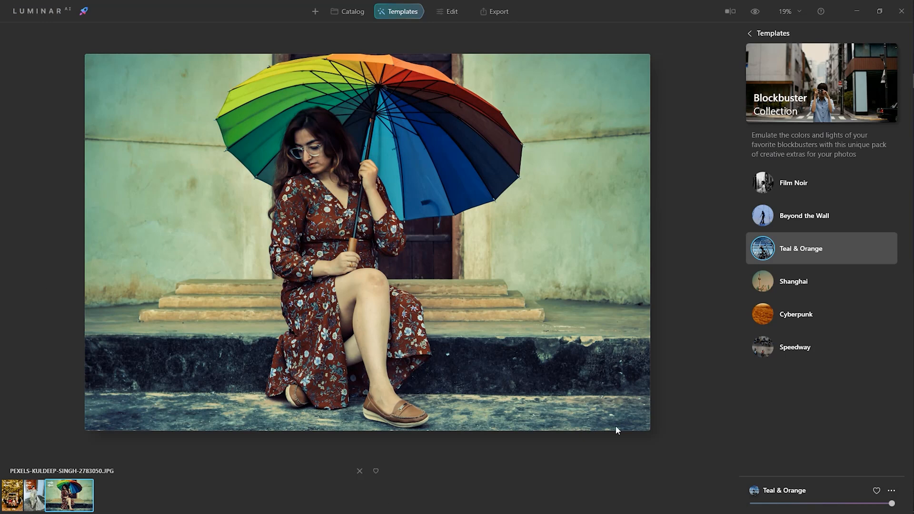
{"action": "left_click", "coordinate": [449, 11]}
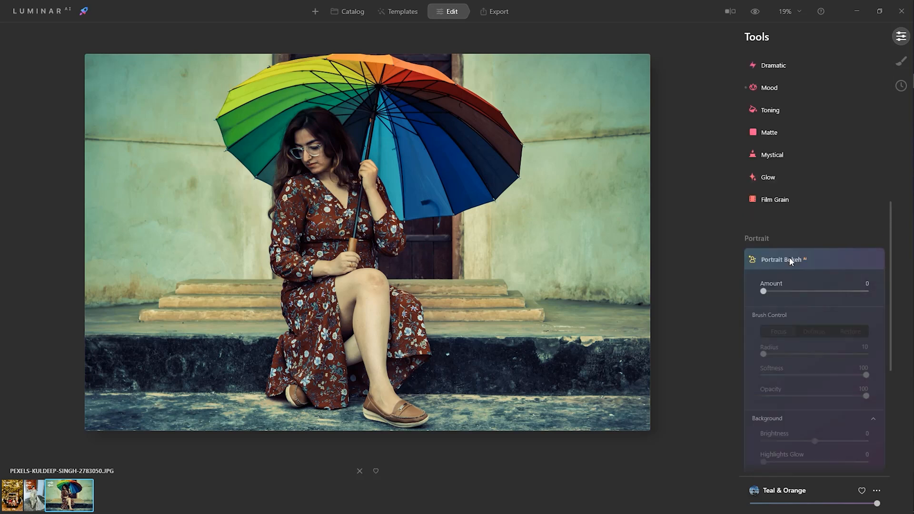
Raise the umbrella portrait's Portrait Bokeh amount to 85 with radius 22 and brightness 13
{"action": "scroll", "scroll_direction": "down", "scroll_amount": 3}
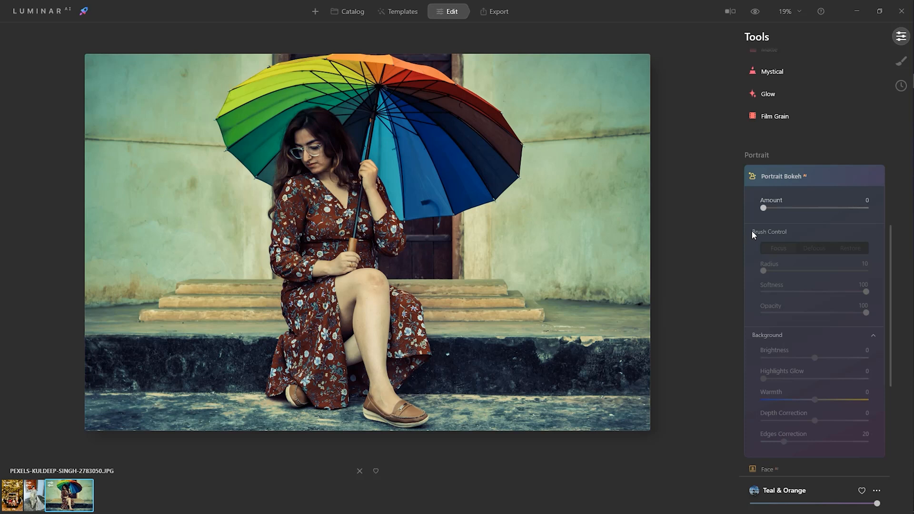
{"action": "left_click_drag", "start_coordinate": [762, 208], "coordinate": [806, 208]}
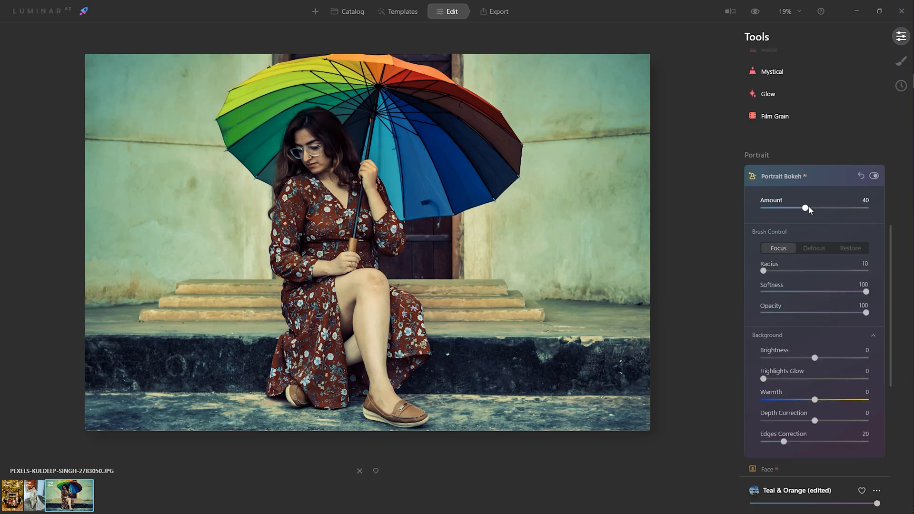
{"action": "left_click_drag", "start_coordinate": [805, 209], "coordinate": [814, 209]}
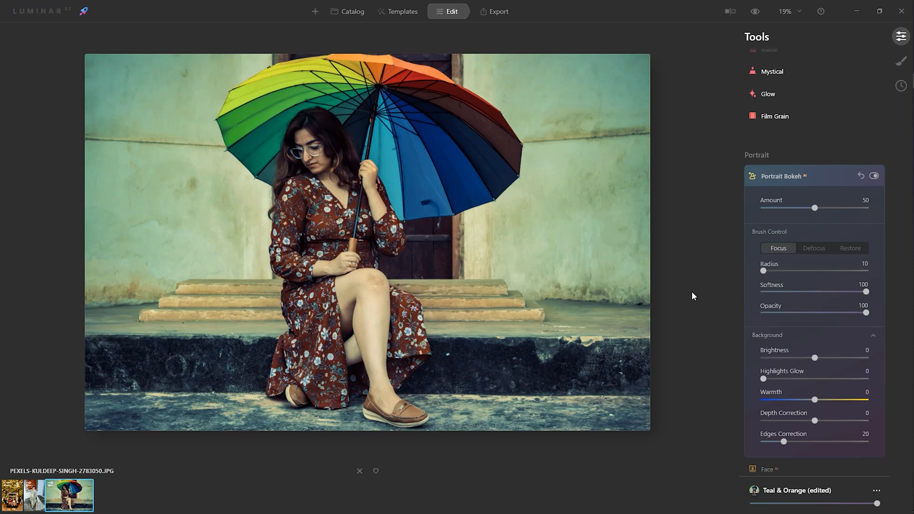
{"action": "left_click_drag", "start_coordinate": [815, 208], "coordinate": [847, 208]}
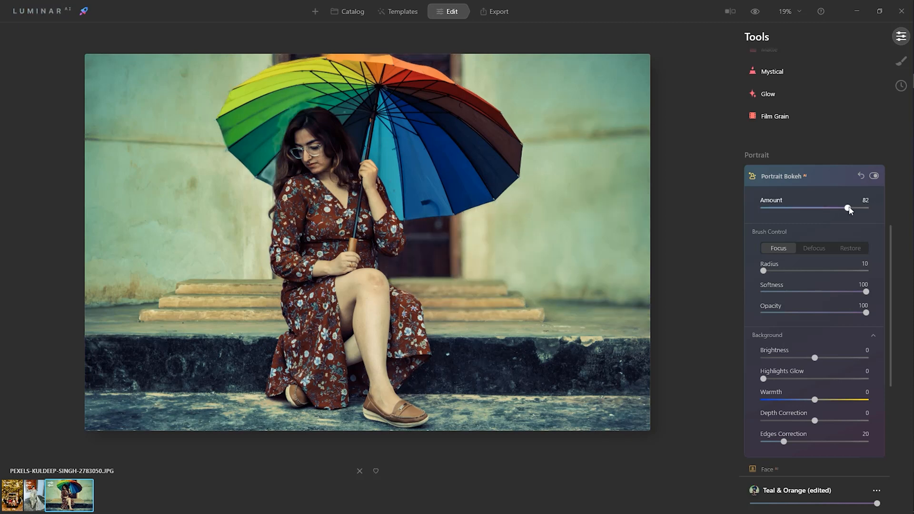
{"action": "left_click_drag", "start_coordinate": [847, 208], "coordinate": [853, 208]}
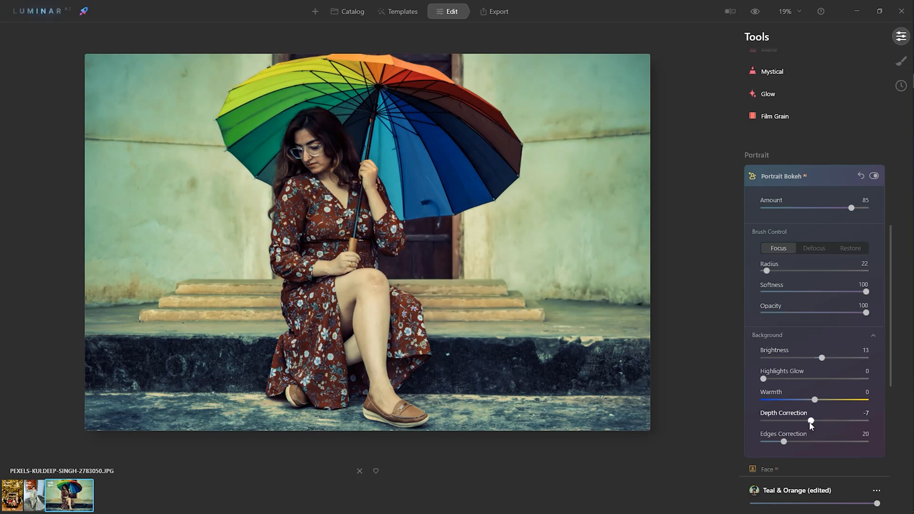
Settle Depth Correction at -23 and Edges Correction at 30 around the subject
{"action": "left_click_drag", "start_coordinate": [783, 441], "coordinate": [801, 441]}
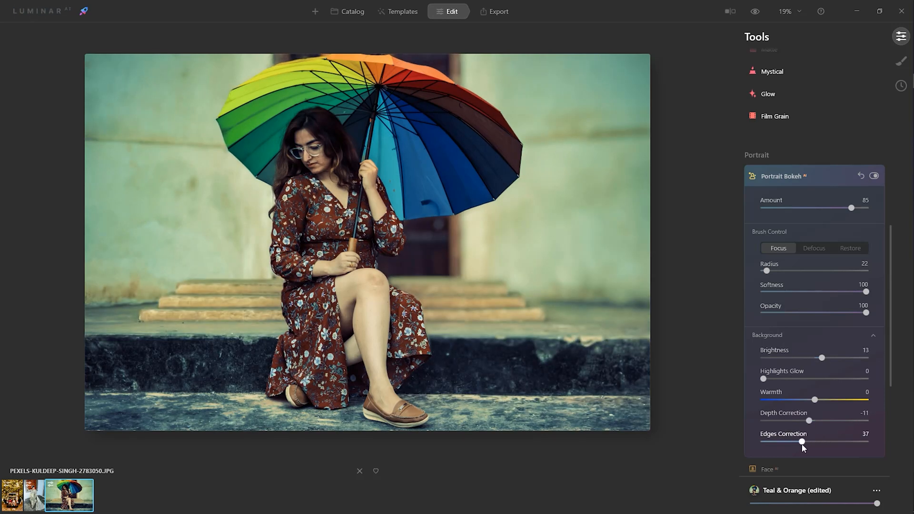
{"action": "left_click_drag", "start_coordinate": [801, 441], "coordinate": [837, 441]}
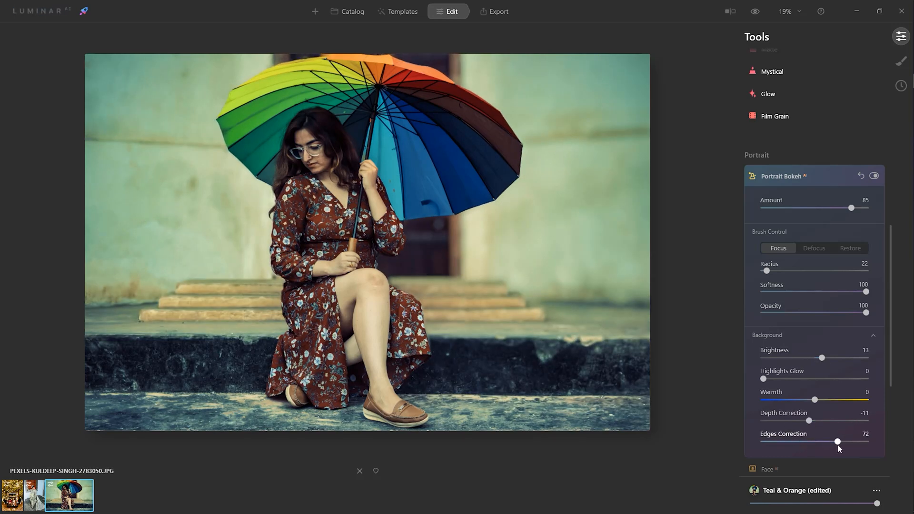
{"action": "left_click_drag", "start_coordinate": [837, 441], "coordinate": [807, 441]}
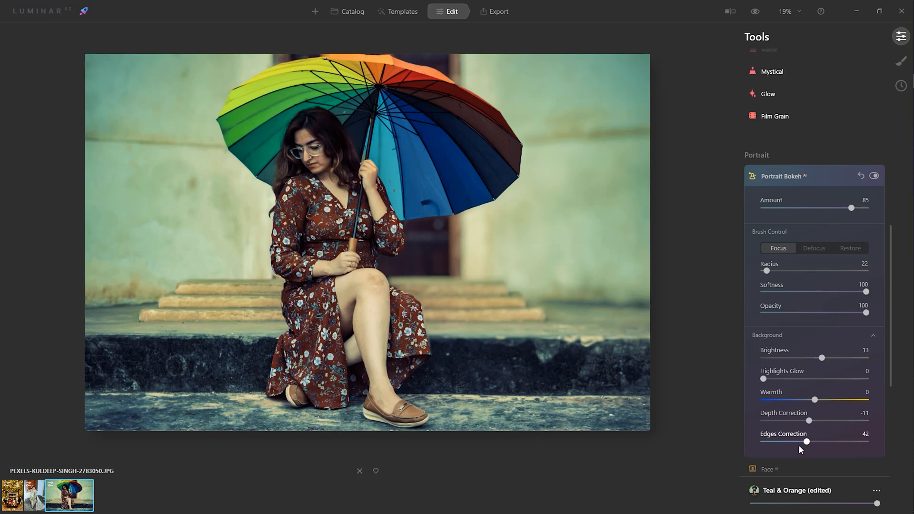
{"action": "left_click_drag", "start_coordinate": [806, 440], "coordinate": [793, 440]}
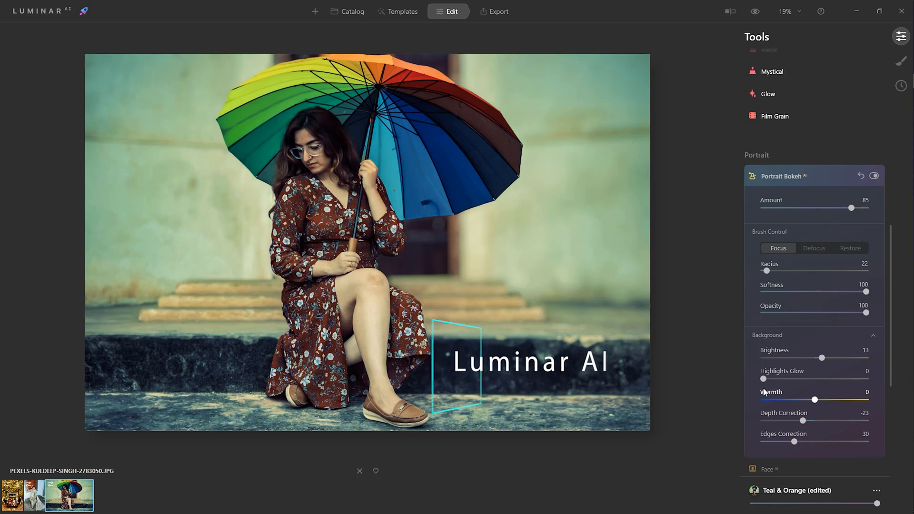
Switch from Portrait Bokeh to Body reshaping and slim the Shape to about 50
{"action": "left_click", "coordinate": [781, 176]}
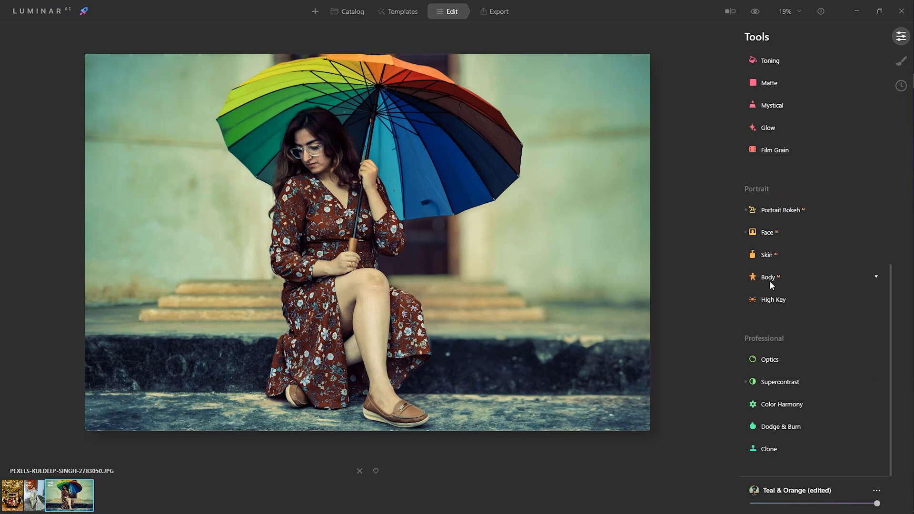
{"action": "left_click", "coordinate": [767, 277]}
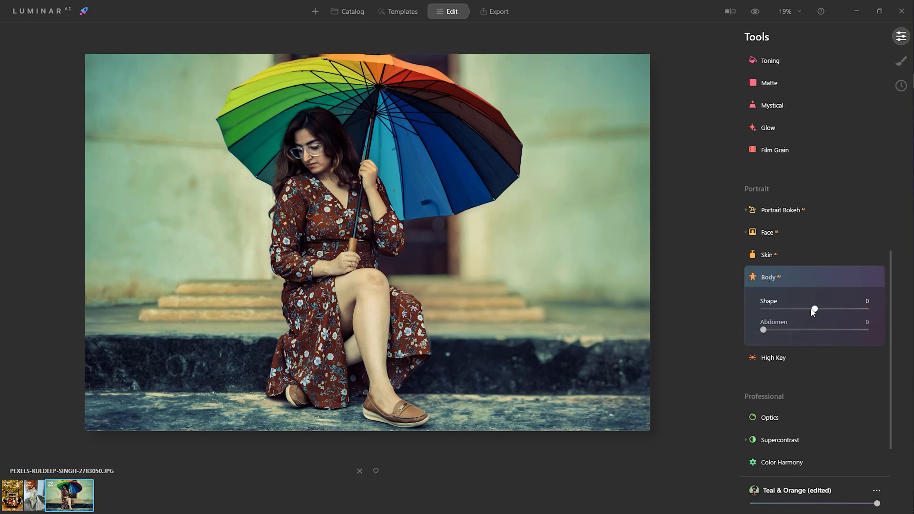
{"action": "mouse_move", "coordinate": [815, 311]}
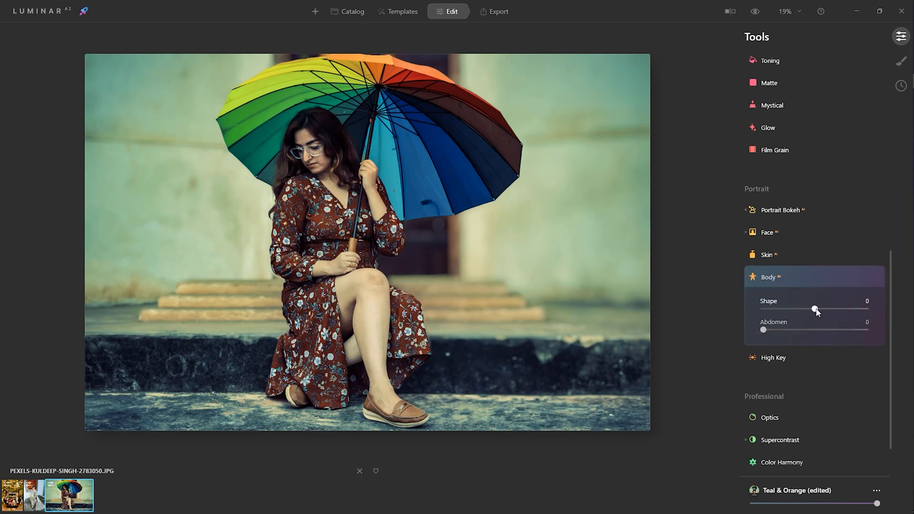
{"action": "left_click_drag", "start_coordinate": [816, 309], "coordinate": [840, 309]}
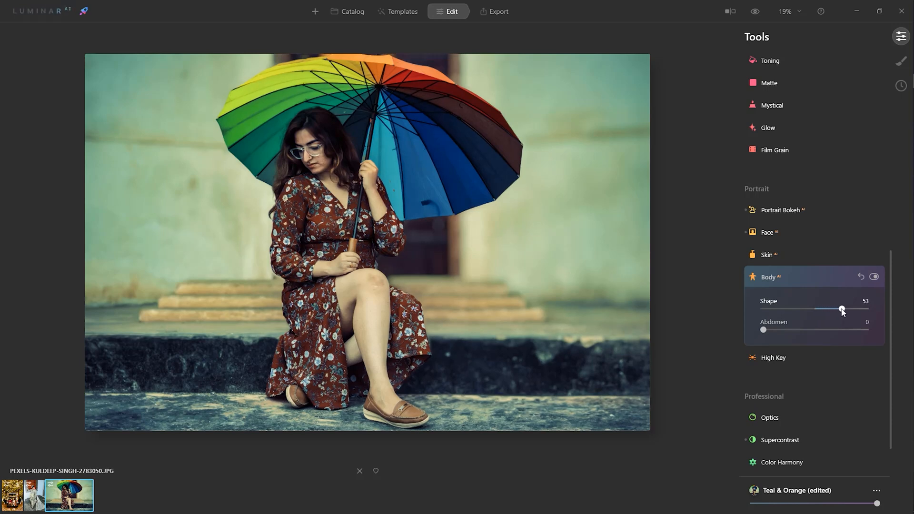
{"action": "left_click_drag", "start_coordinate": [844, 309], "coordinate": [839, 309]}
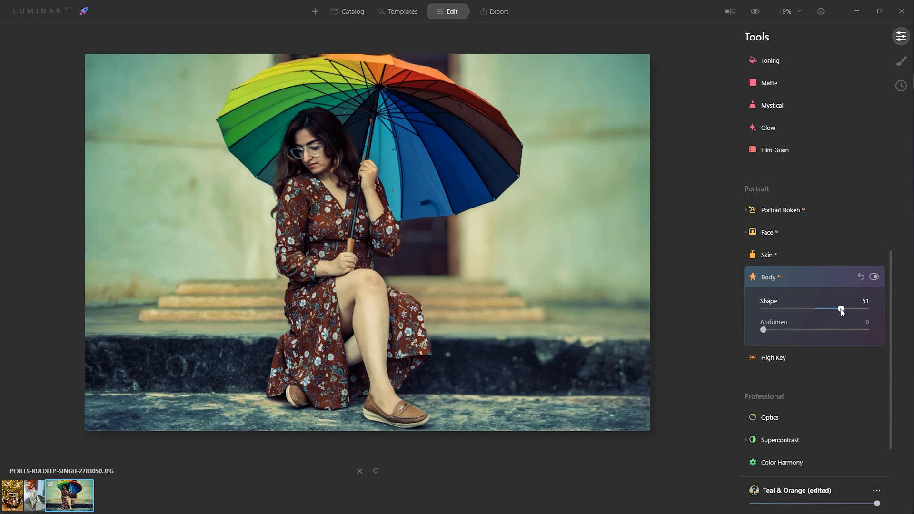
{"action": "left_click_drag", "start_coordinate": [841, 308], "coordinate": [838, 308]}
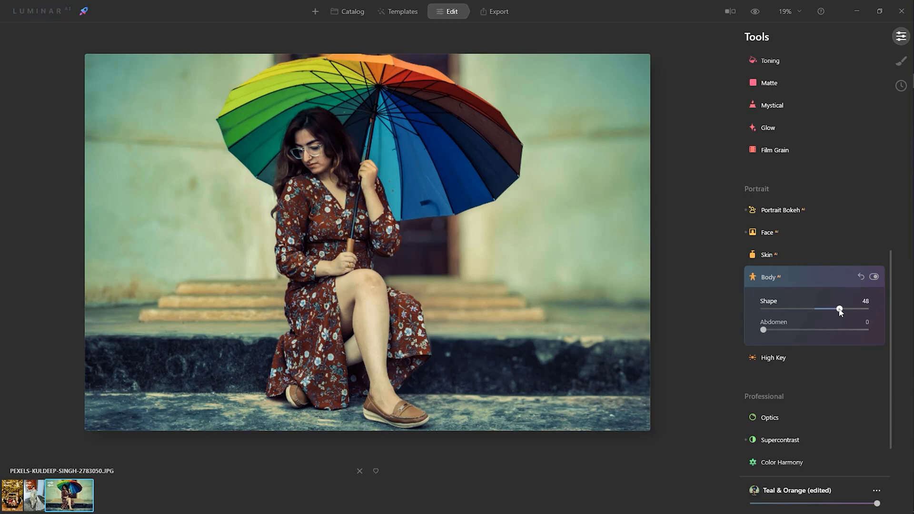
{"action": "left_click_drag", "start_coordinate": [837, 309], "coordinate": [842, 310]}
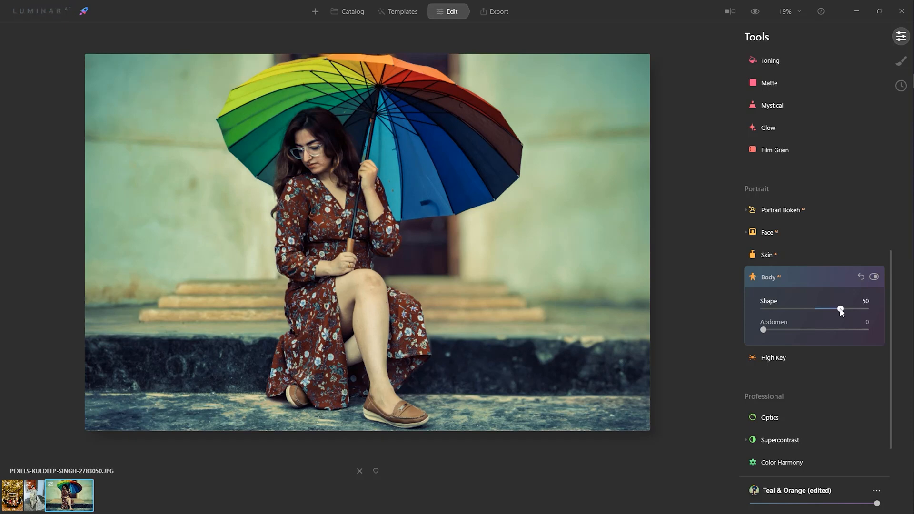
{"action": "mouse_move", "coordinate": [847, 326]}
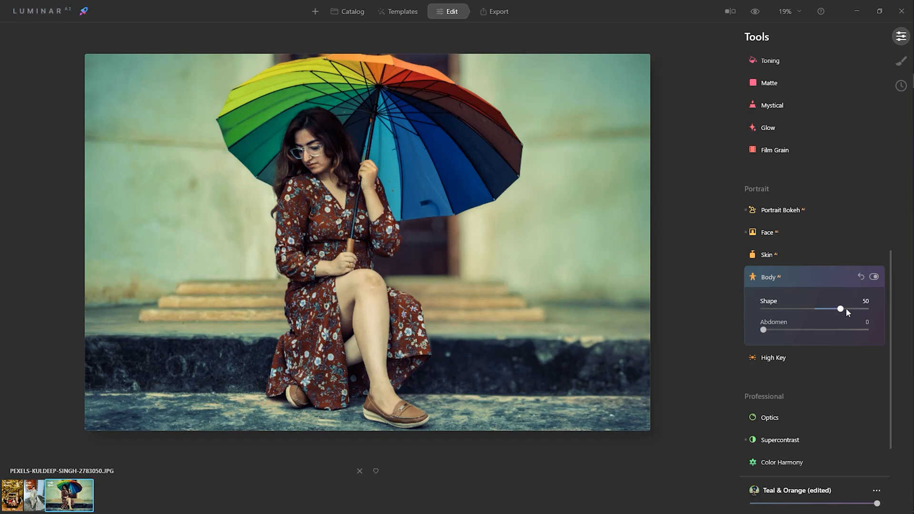
Push Shape and Abdomen to 100, then toggle Body reshaping off to compare
{"action": "left_click_drag", "start_coordinate": [840, 308], "coordinate": [855, 308]}
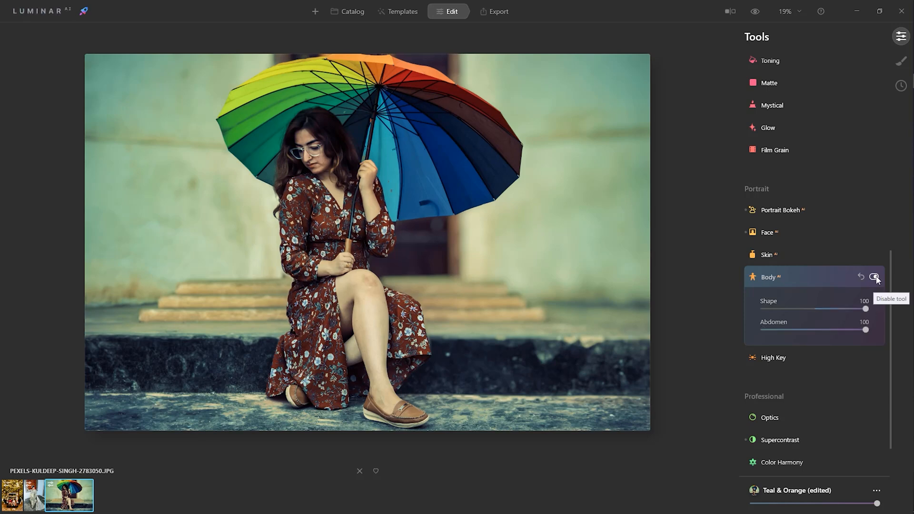
{"action": "left_click", "coordinate": [875, 277]}
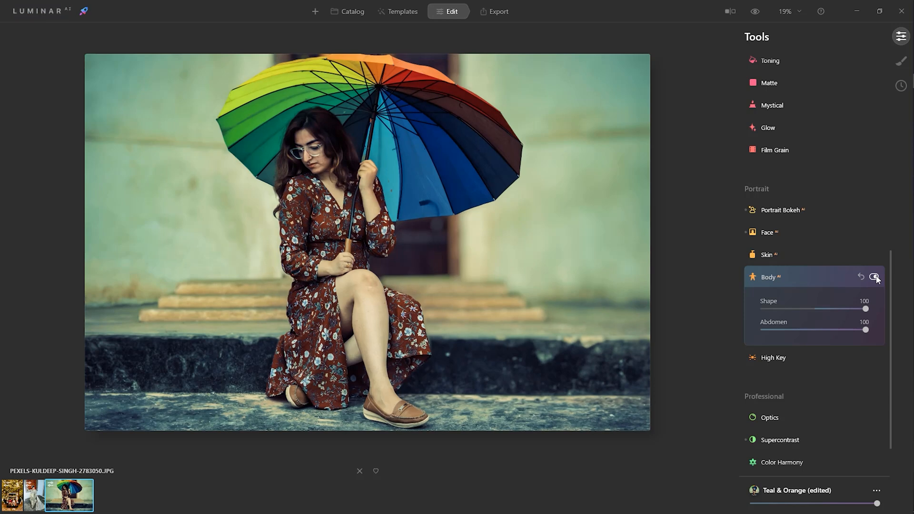
Turn on the Before/After split and sweep it to reveal the original across half the portrait
{"action": "left_click", "coordinate": [723, 11]}
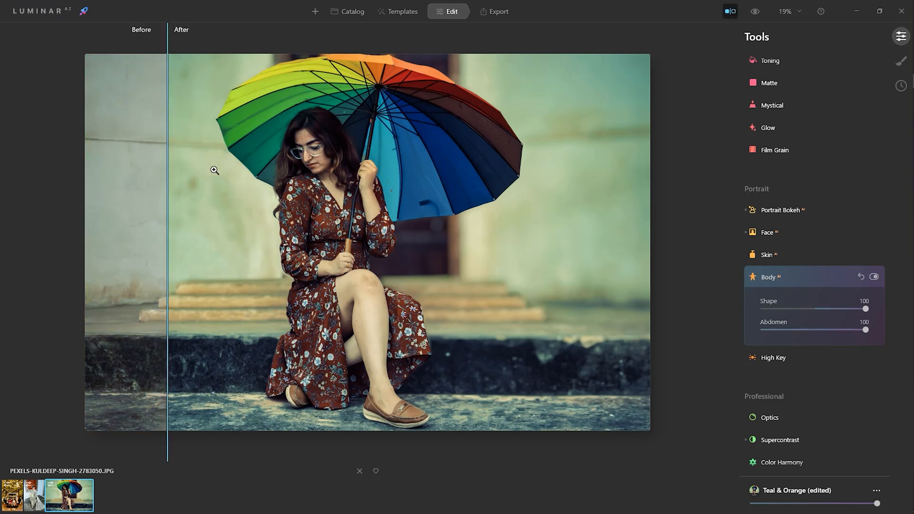
{"action": "left_click_drag", "start_coordinate": [167, 234], "coordinate": [425, 233]}
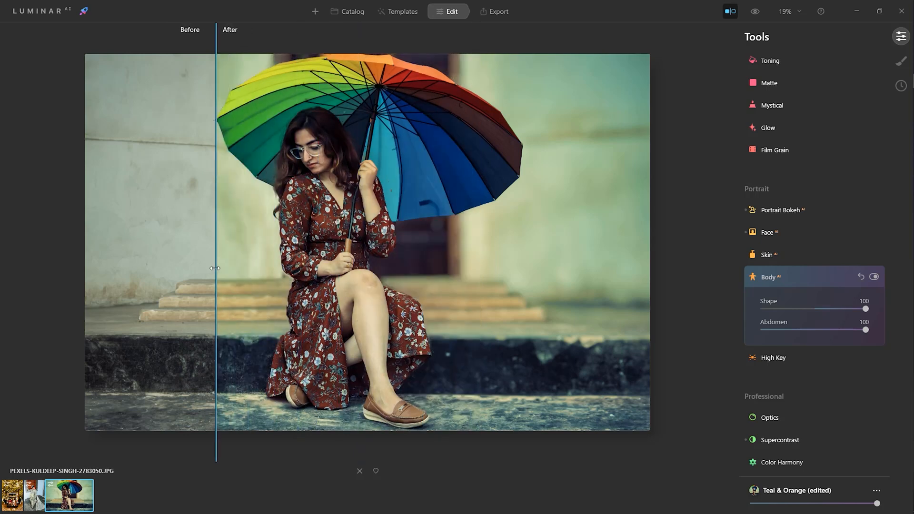
{"action": "left_click_drag", "start_coordinate": [216, 267], "coordinate": [423, 266]}
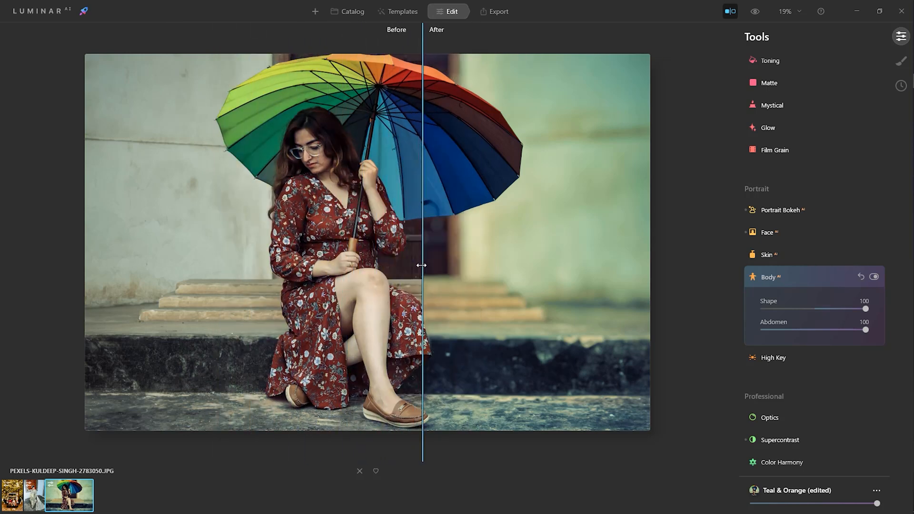
{"action": "left_click_drag", "start_coordinate": [423, 265], "coordinate": [263, 274]}
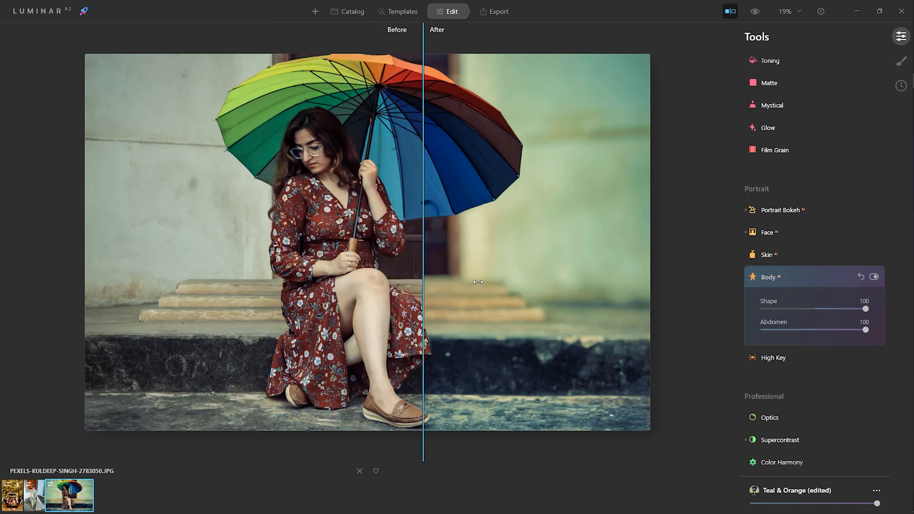
{"action": "left_click_drag", "start_coordinate": [424, 283], "coordinate": [313, 297]}
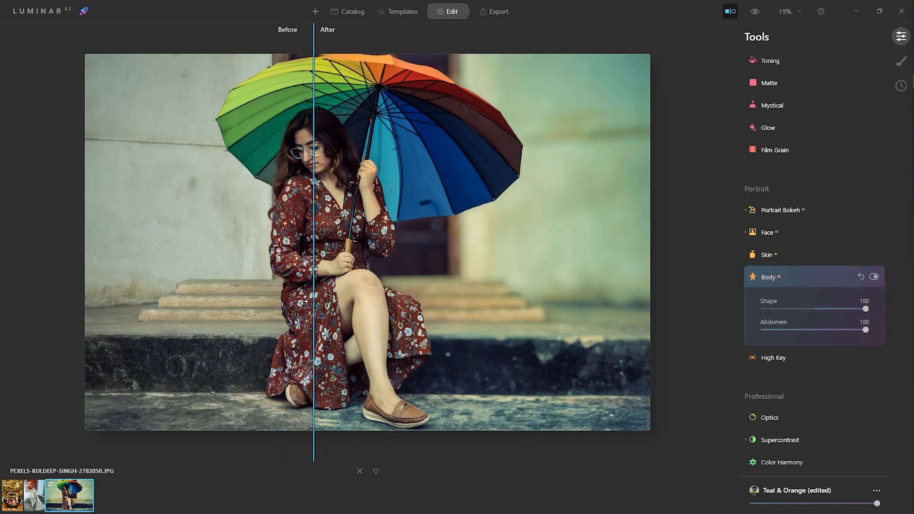
Sweep the split back and forth over the woman's figure, ending on nearly all of the edited photo
{"action": "left_click_drag", "start_coordinate": [313, 297], "coordinate": [331, 312]}
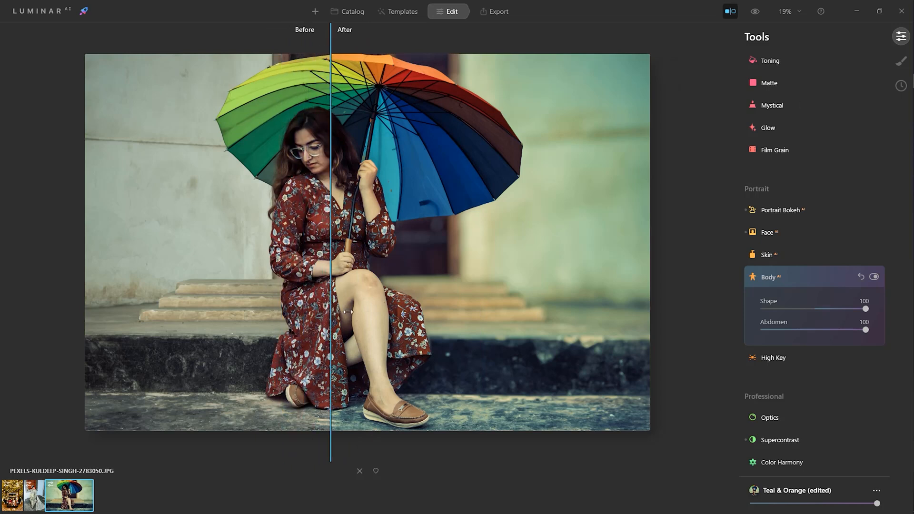
{"action": "left_click_drag", "start_coordinate": [331, 312], "coordinate": [272, 324]}
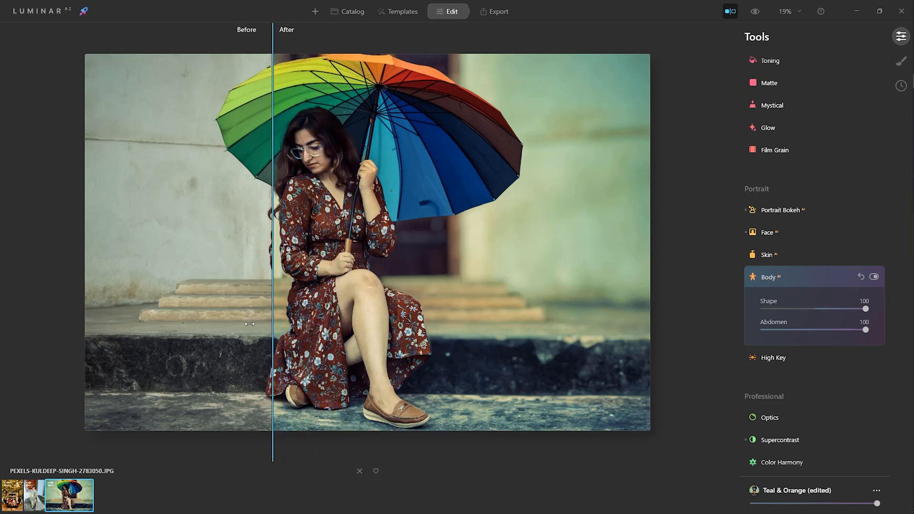
{"action": "left_click_drag", "start_coordinate": [249, 323], "coordinate": [412, 323]}
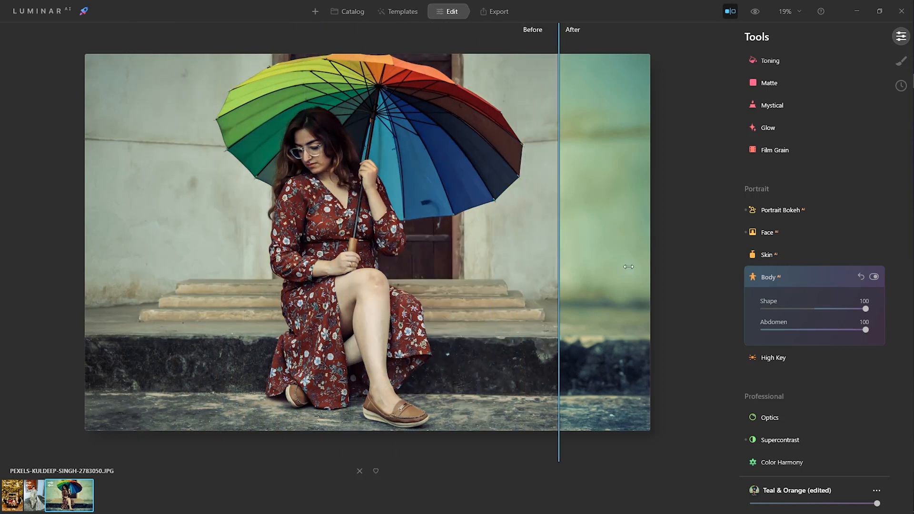
{"action": "left_click_drag", "start_coordinate": [557, 266], "coordinate": [131, 267]}
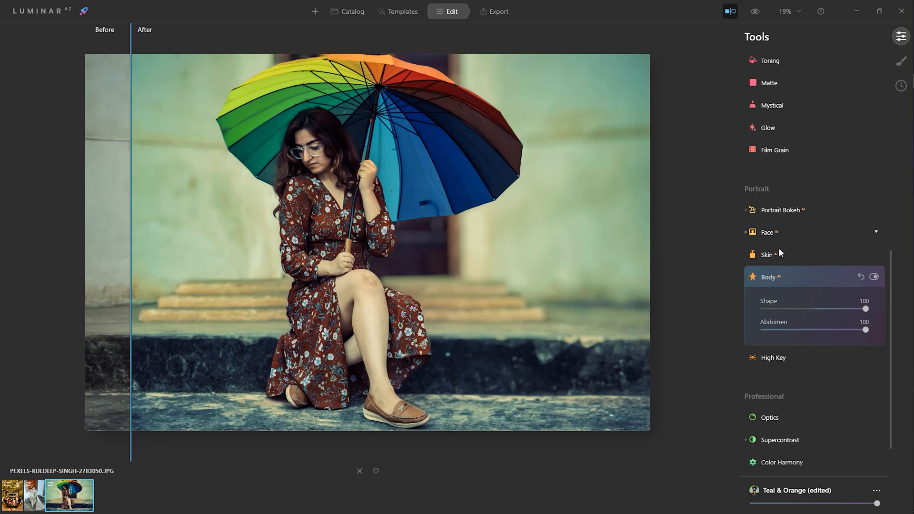